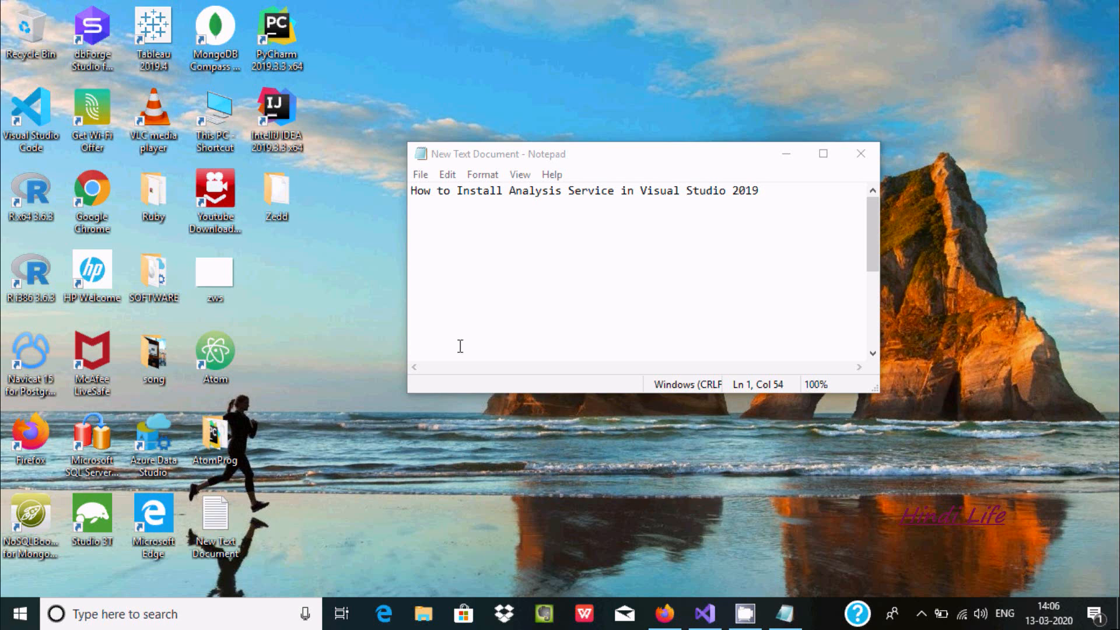
mouse_move(503, 206)
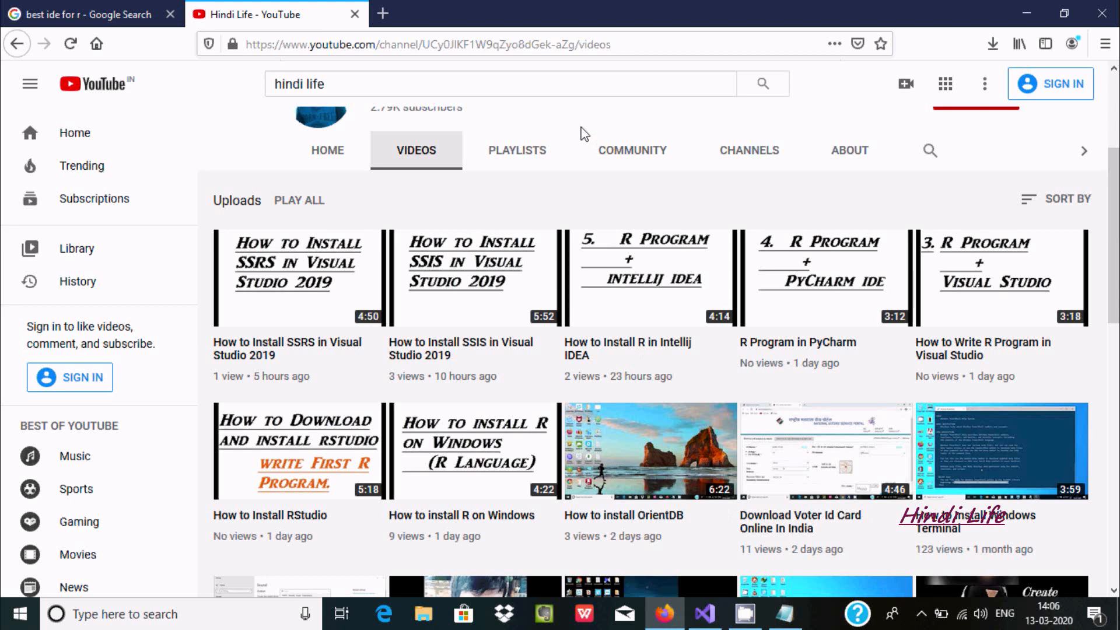
mouse_move(451, 274)
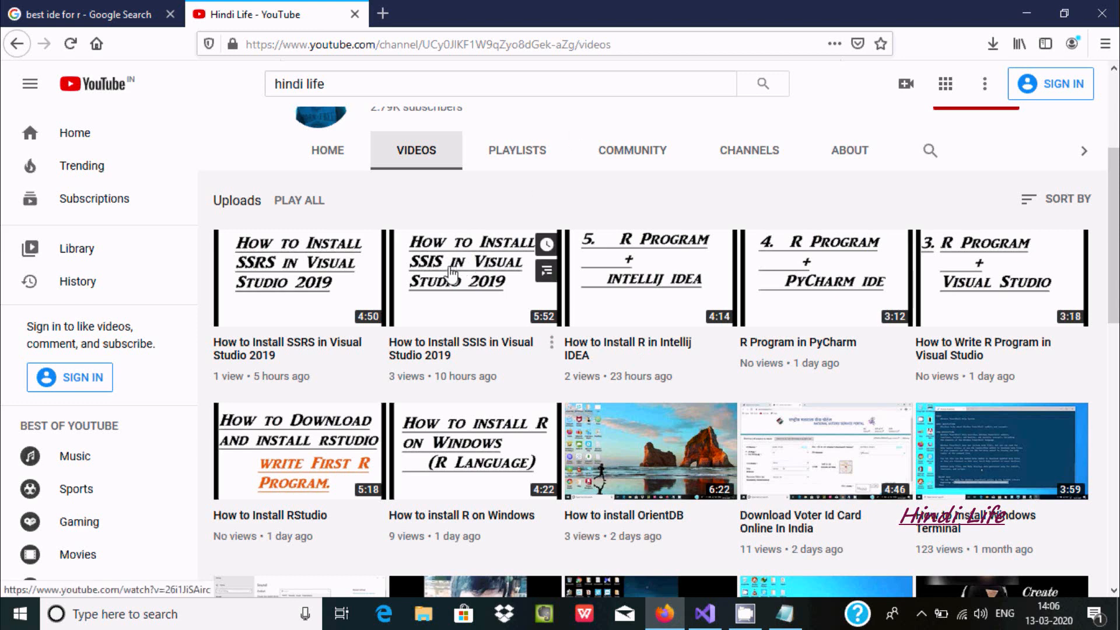
mouse_move(258, 287)
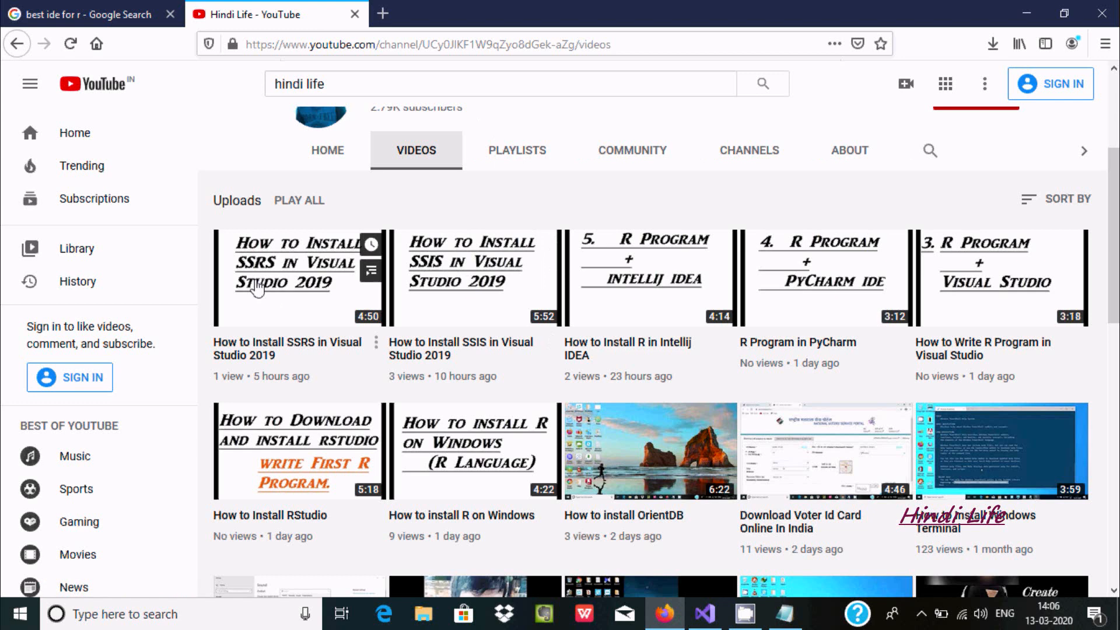
mouse_move(266, 181)
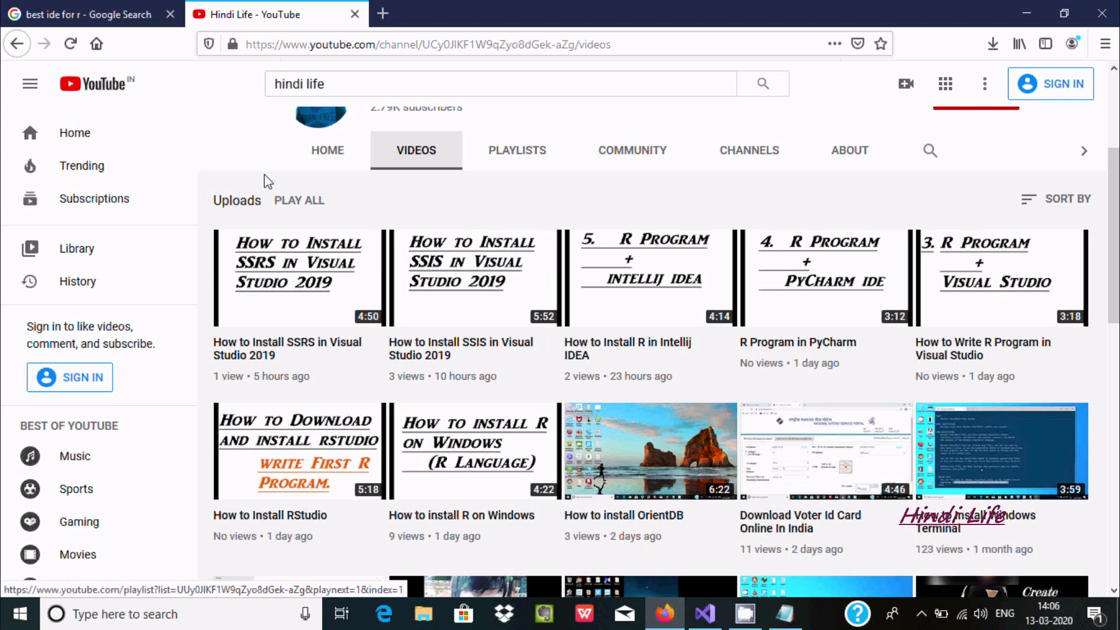
mouse_move(270, 306)
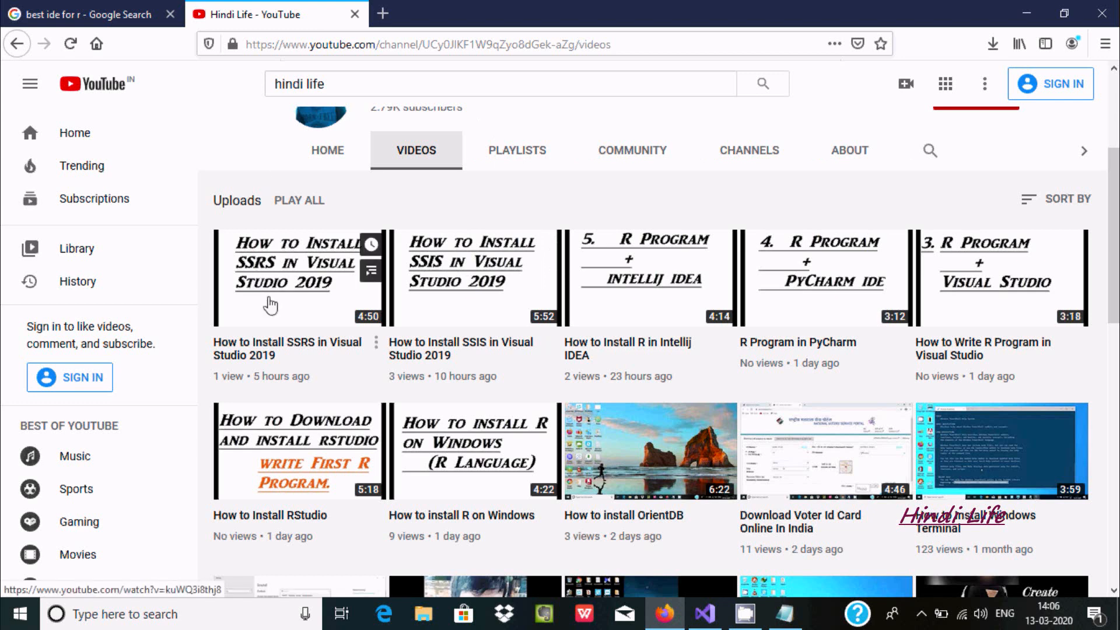
mouse_move(1029, 14)
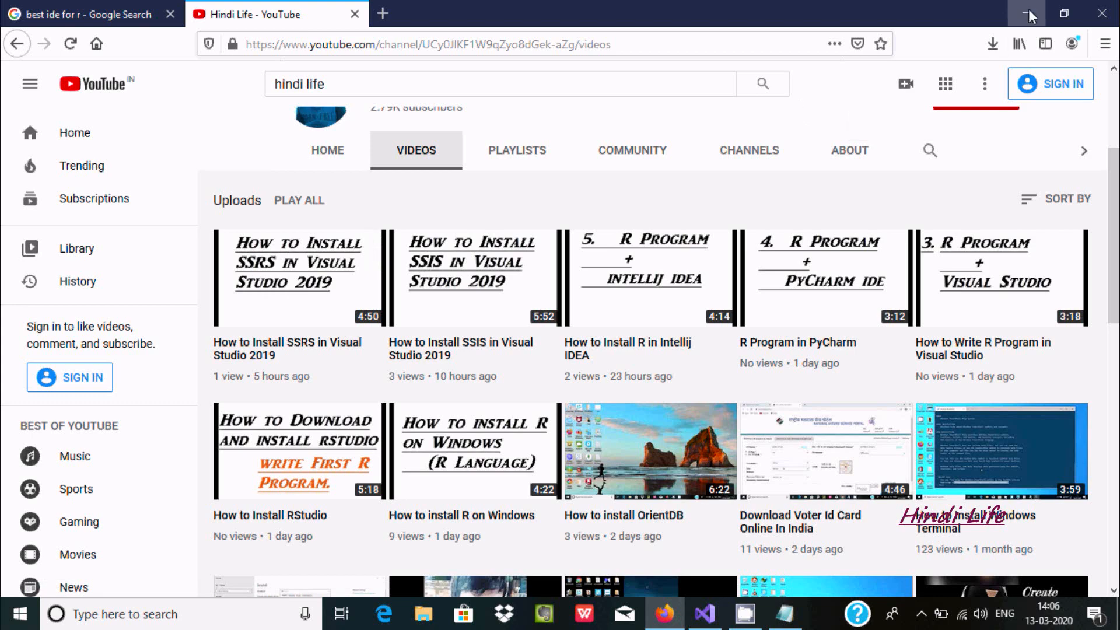
Minimize Firefox and bring Visual Studio 2019 with the Integration Services project to the front.
left_click(1027, 14)
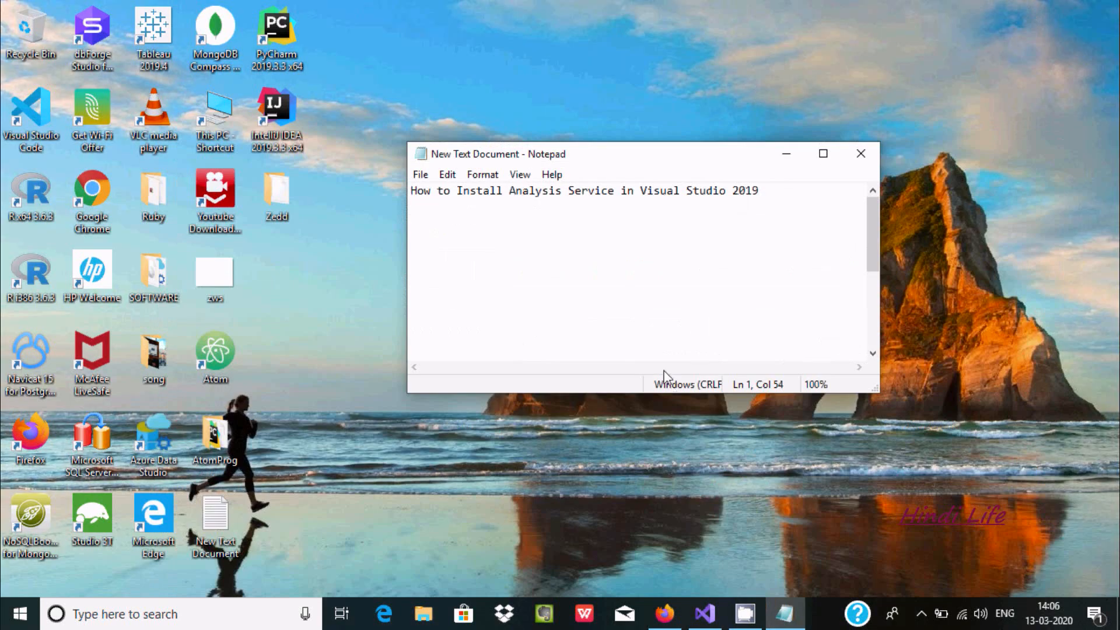
left_click(703, 614)
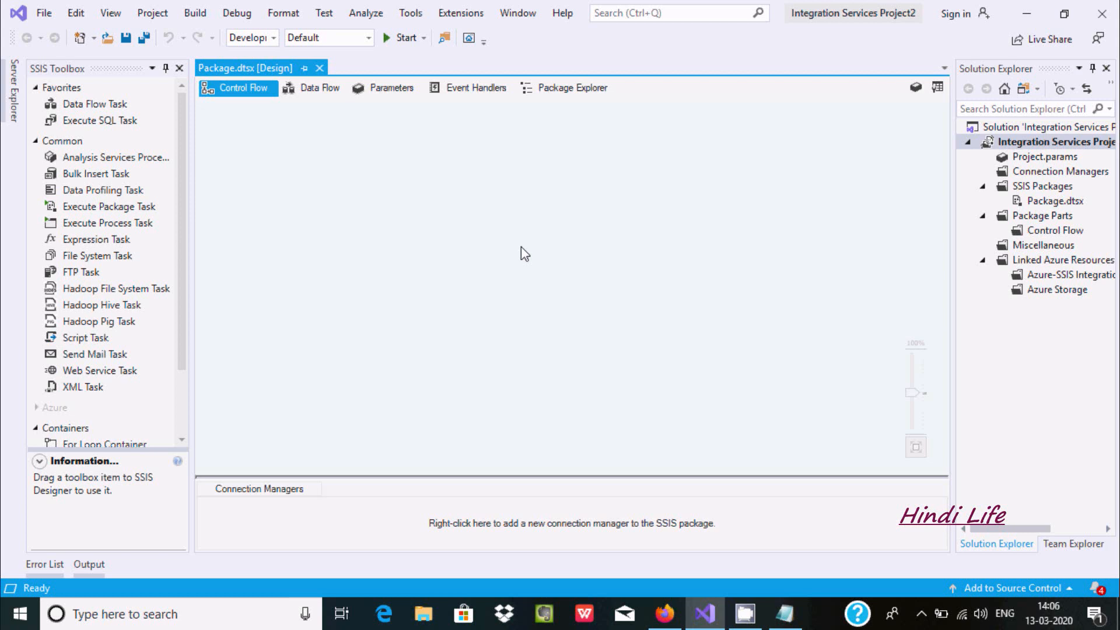
mouse_move(127, 286)
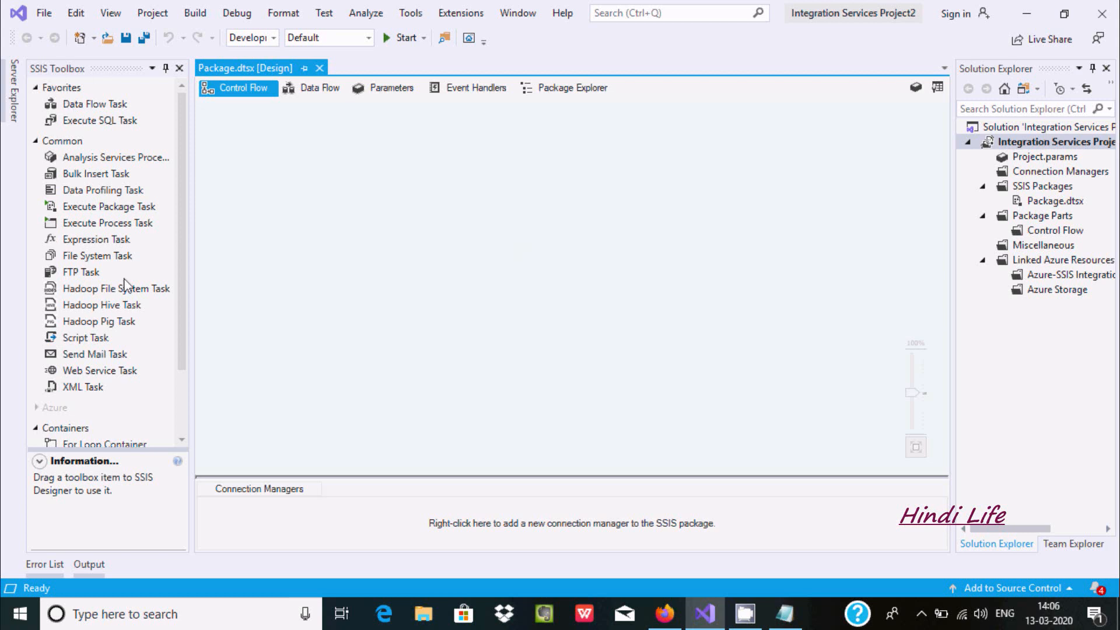
mouse_move(96, 91)
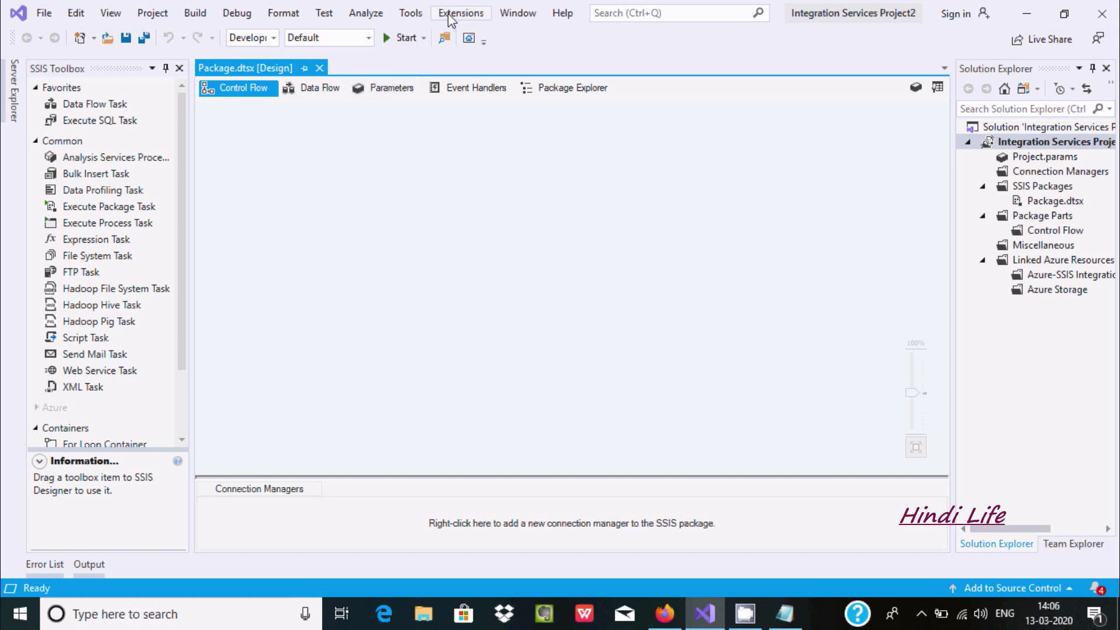
Search the online extension marketplace for 'analysis service' to find Microsoft Analysis Services Projects.
left_click(461, 13)
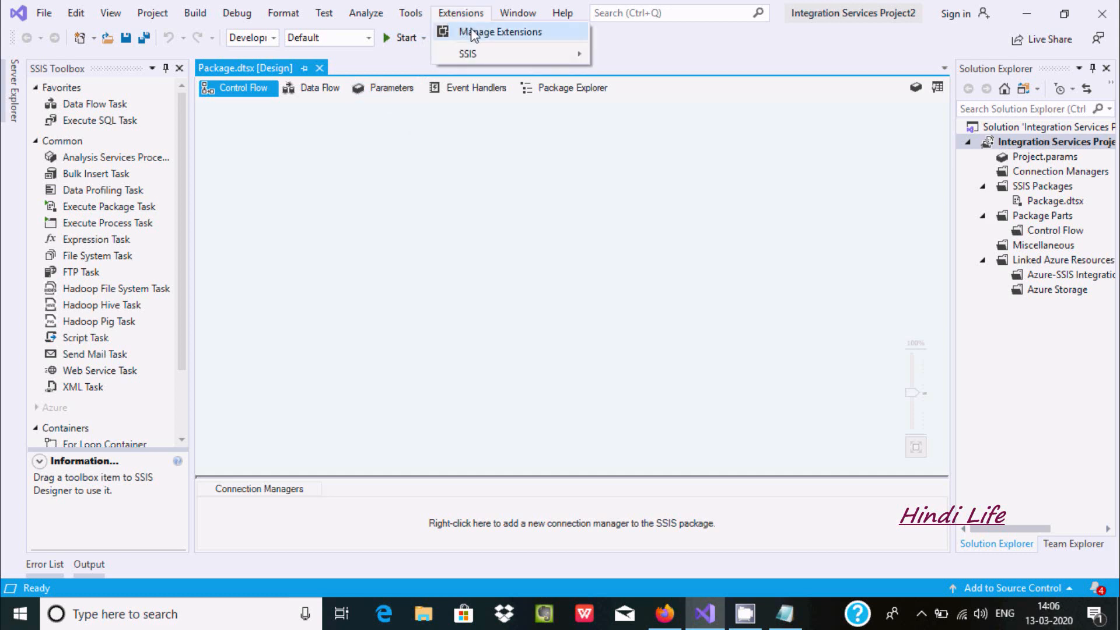
left_click(502, 32)
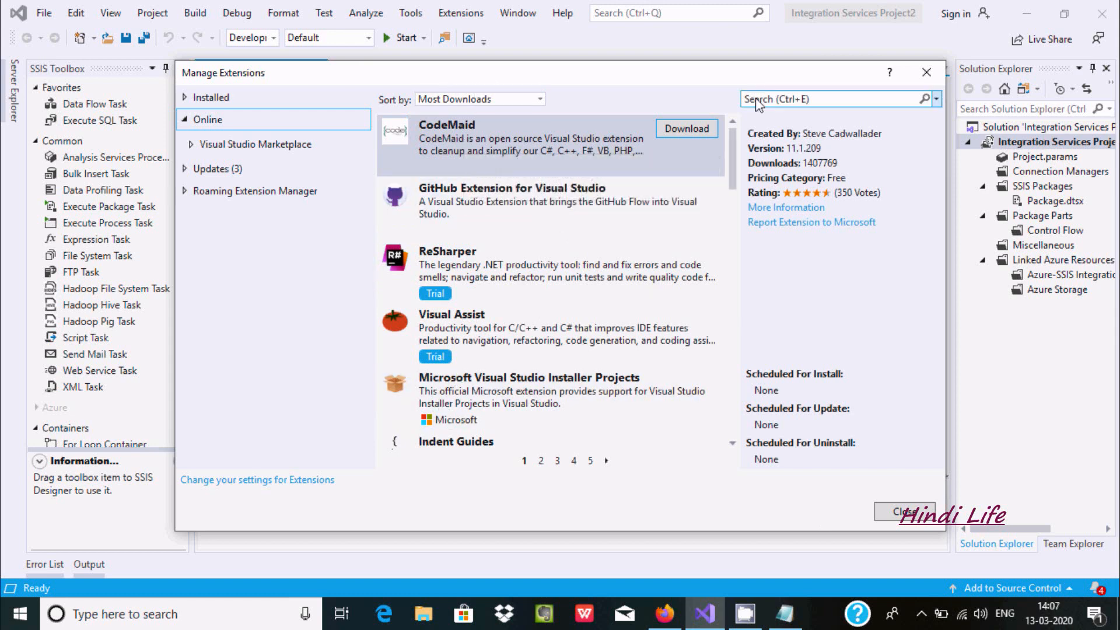
type("analysis service")
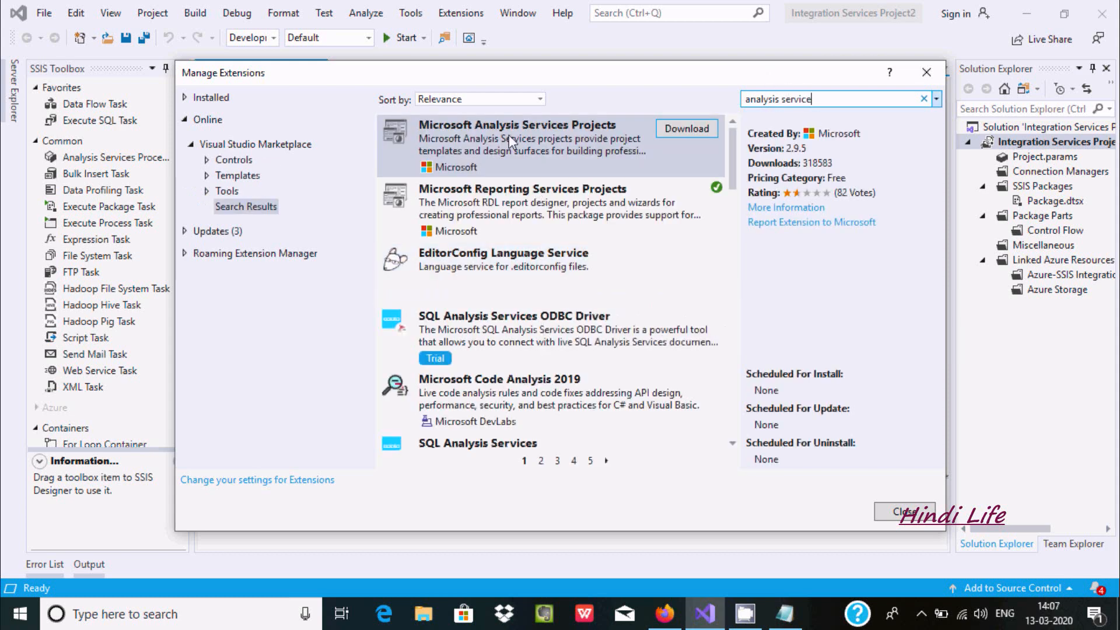
mouse_move(468, 140)
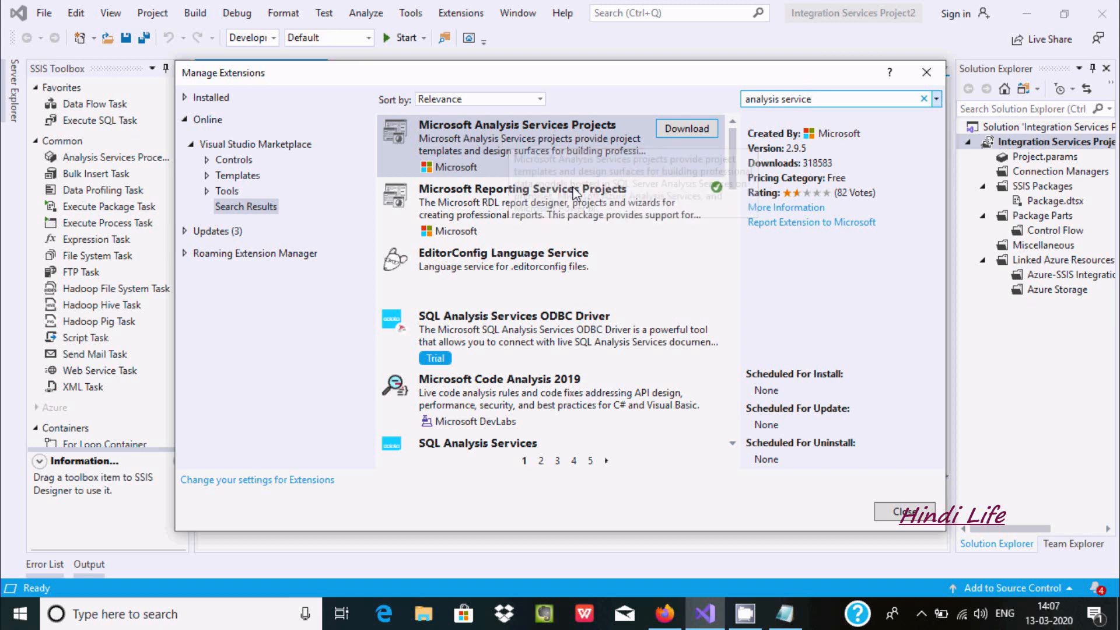
Download the Microsoft Analysis Services Projects extension so it is scheduled for install.
left_click(685, 129)
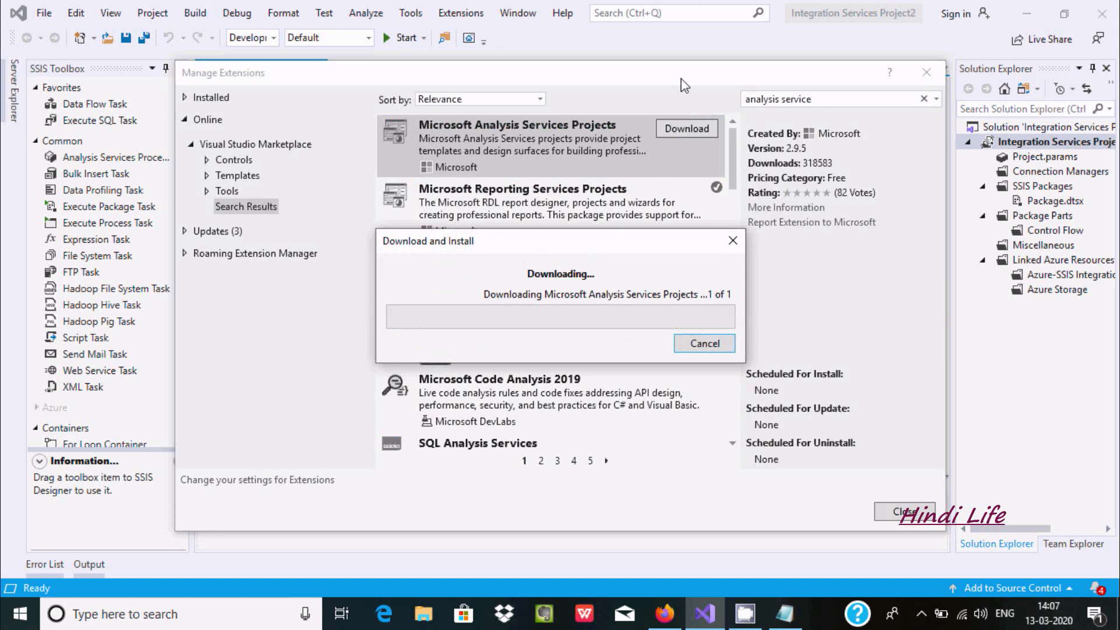
mouse_move(547, 304)
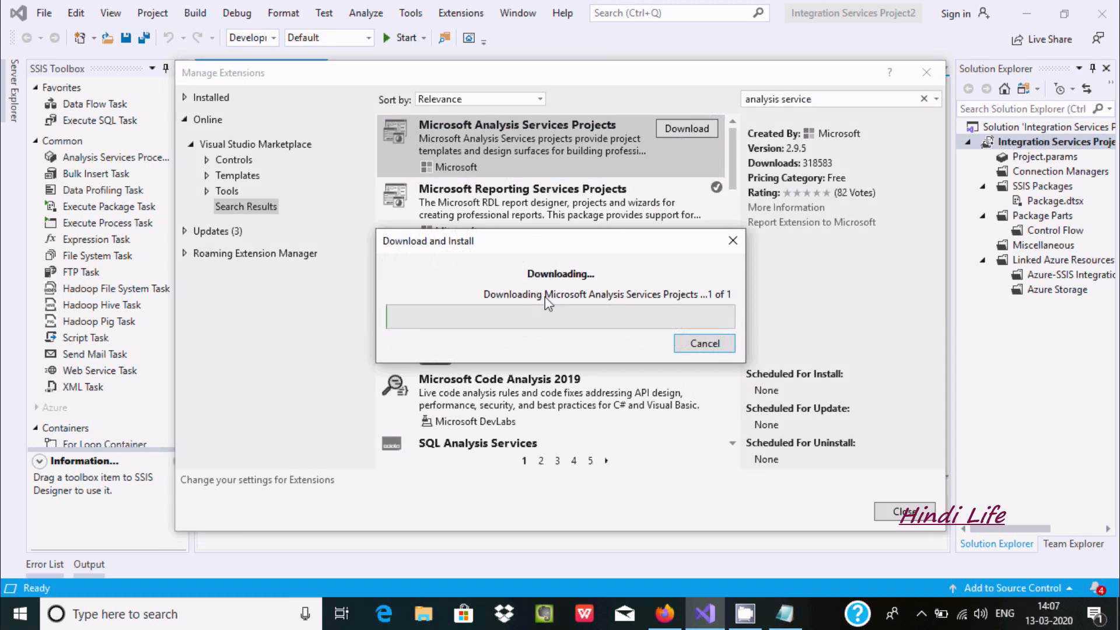
mouse_move(656, 300)
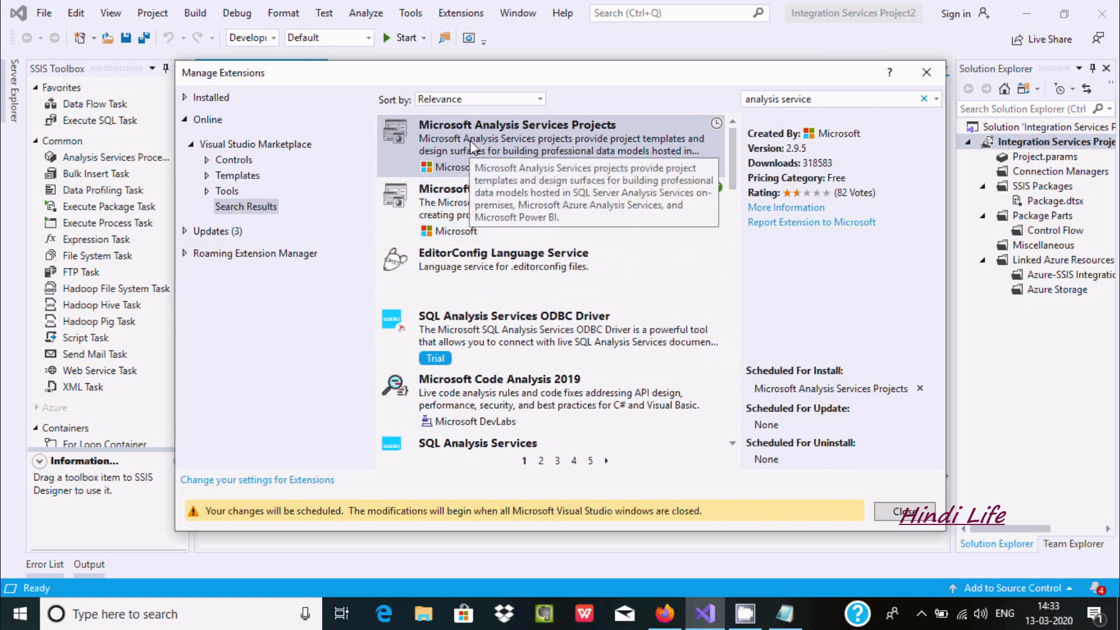
mouse_move(628, 109)
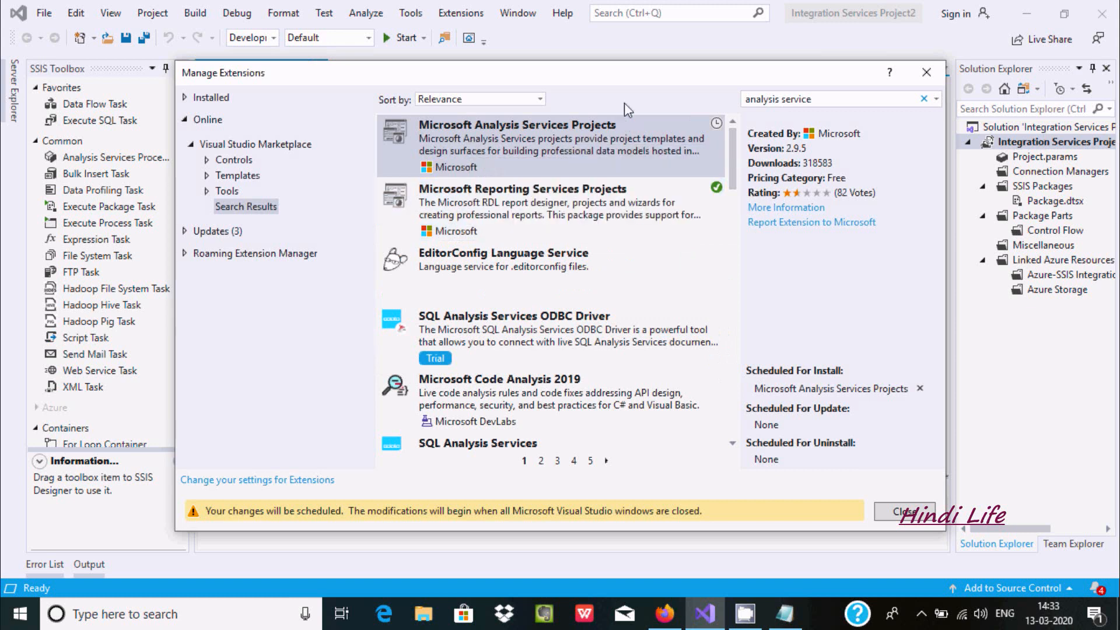
mouse_move(624, 90)
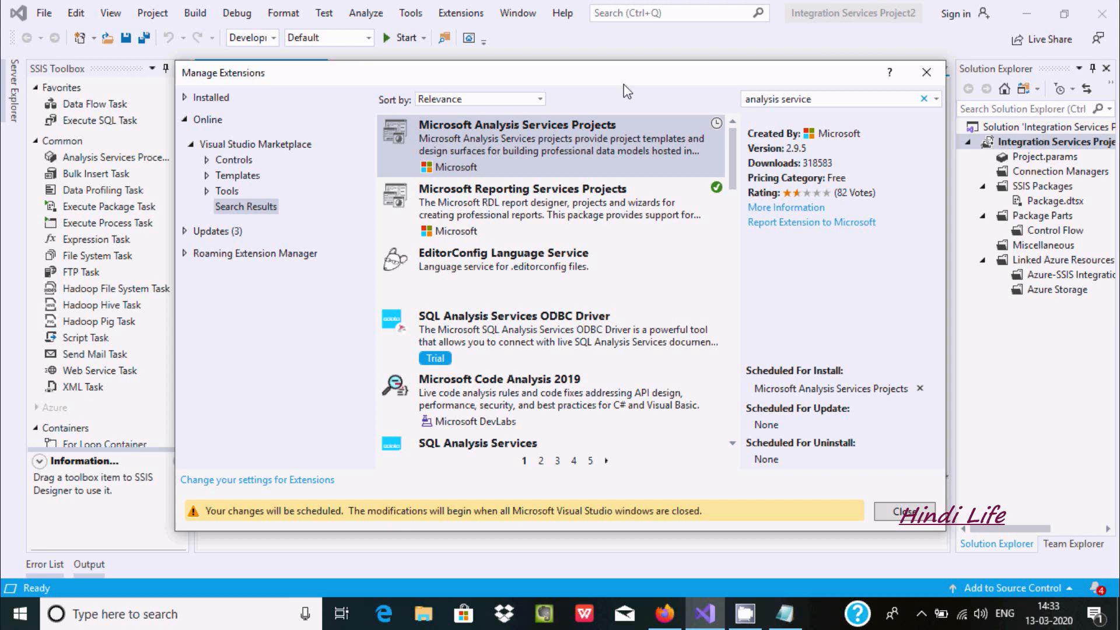
mouse_move(268, 514)
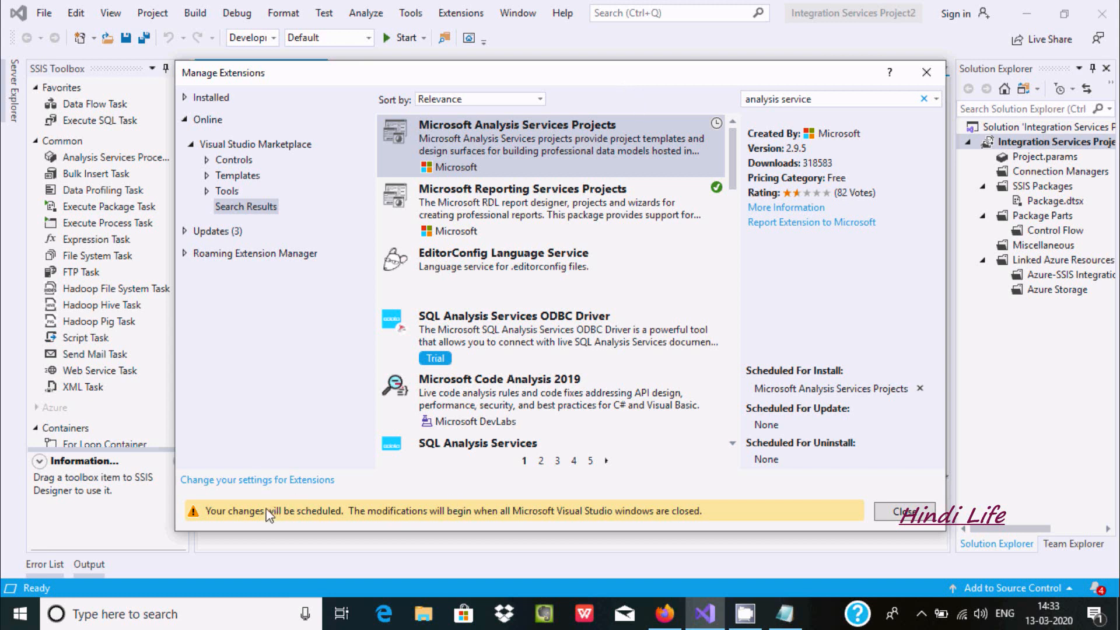
mouse_move(336, 519)
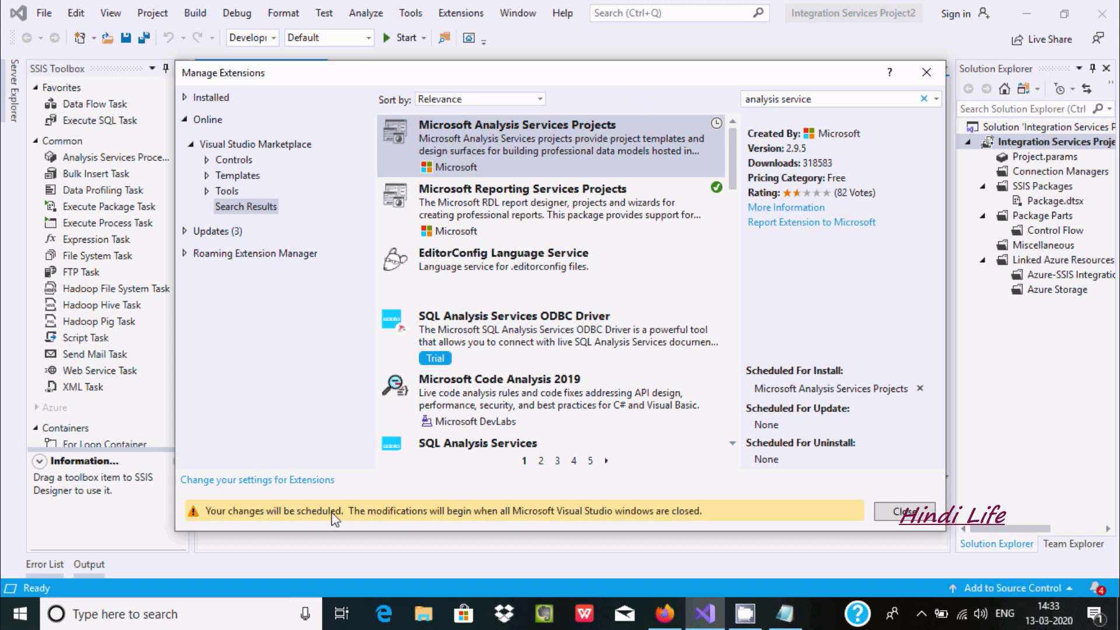
mouse_move(500, 525)
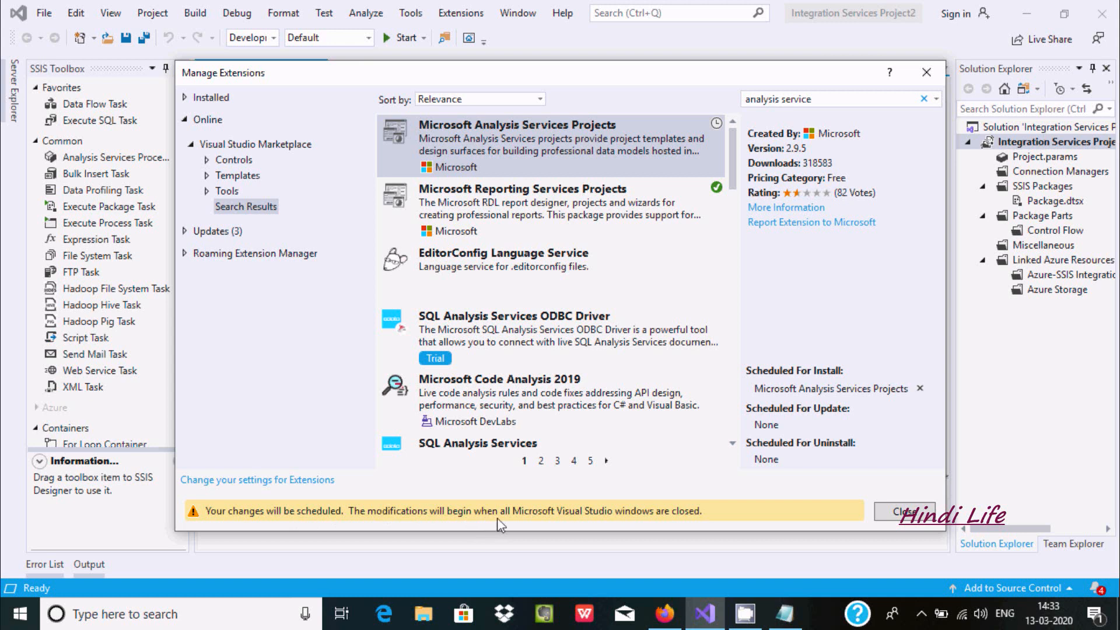
mouse_move(631, 471)
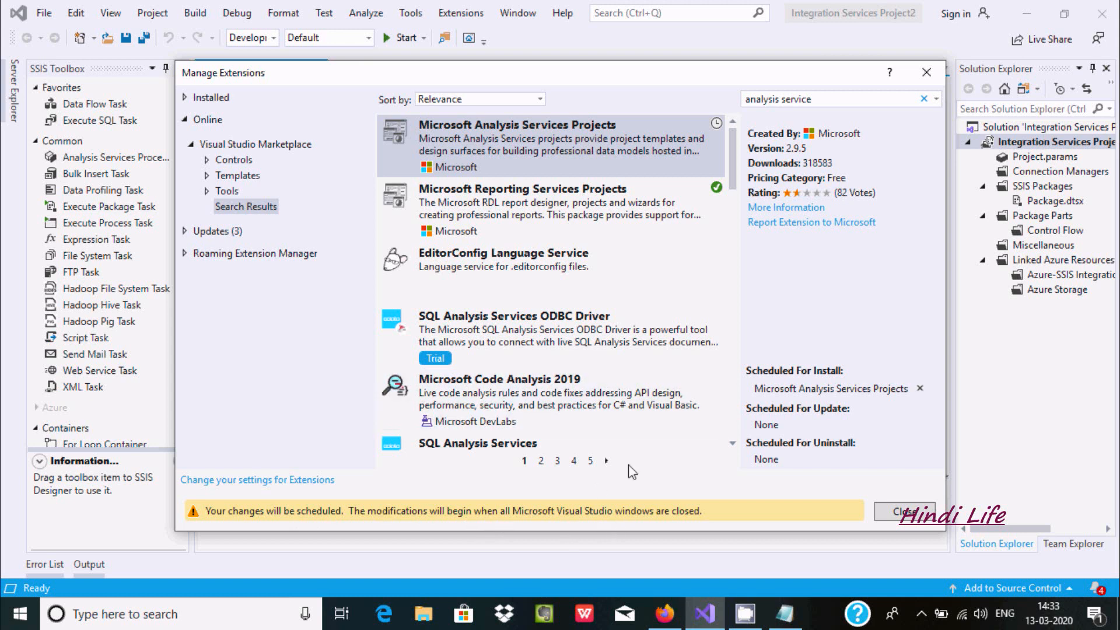
Close the extension manager, accept the VSIX license with Modify, and end running Visual Studio tasks.
left_click(903, 512)
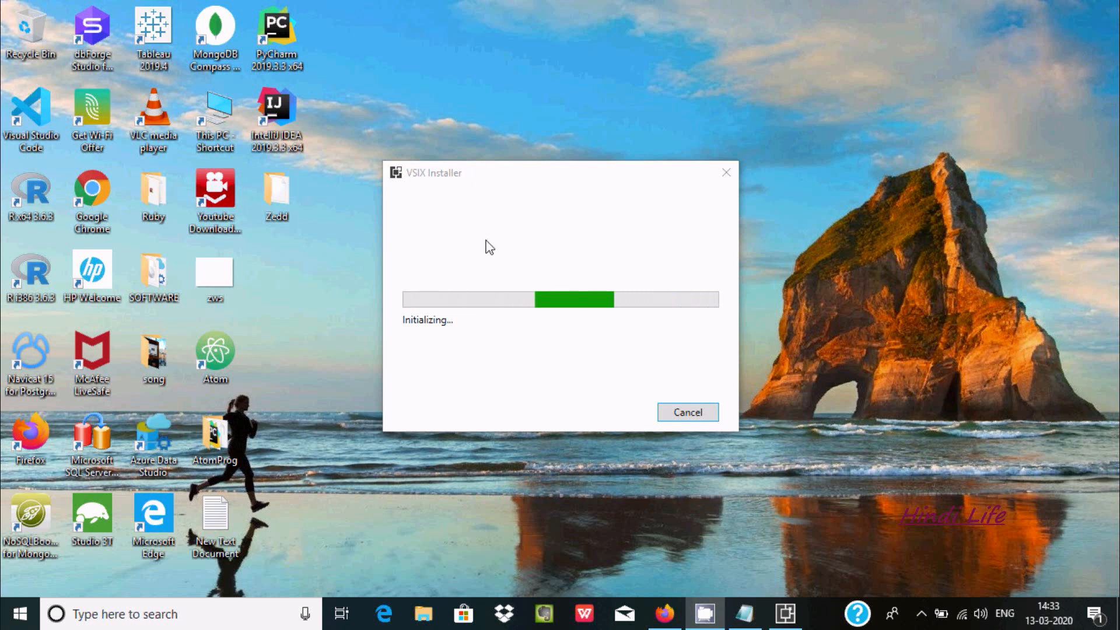
mouse_move(486, 340)
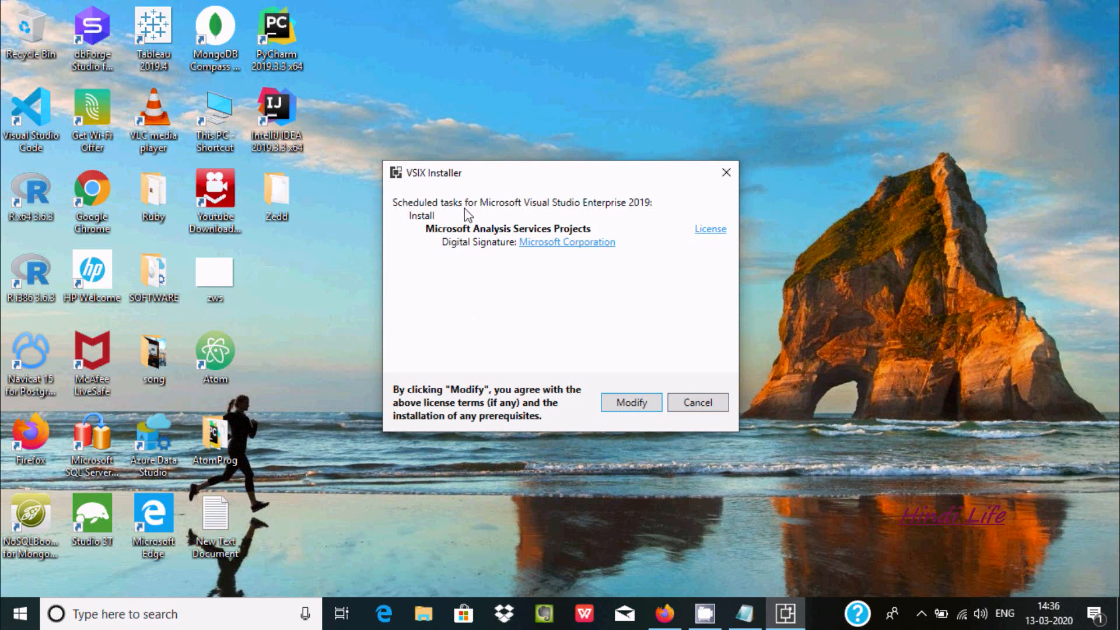
mouse_move(586, 211)
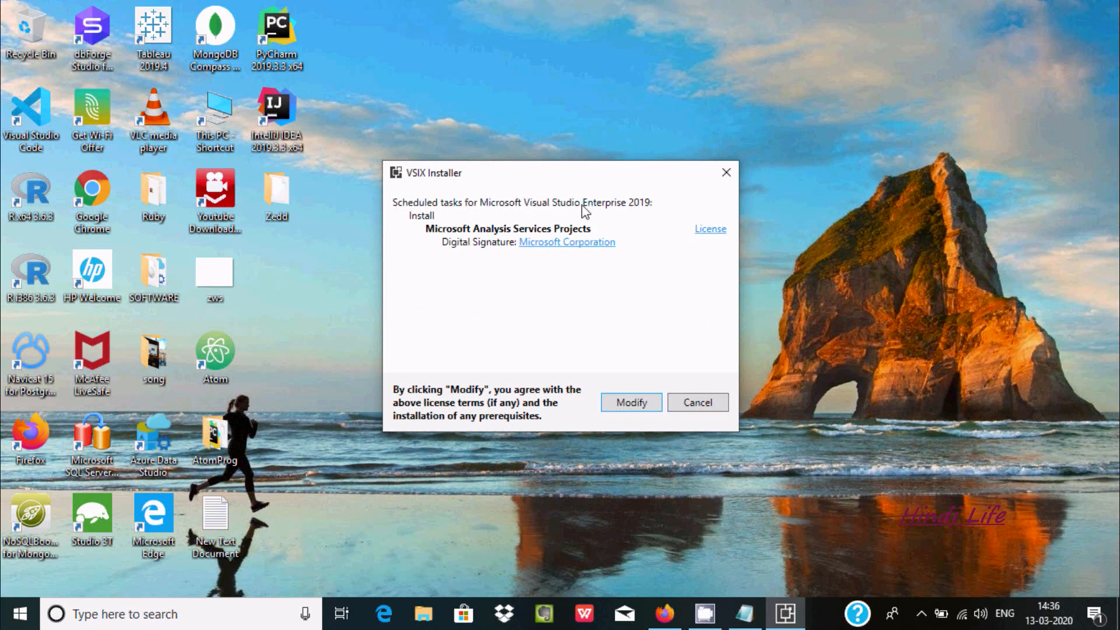
mouse_move(567, 238)
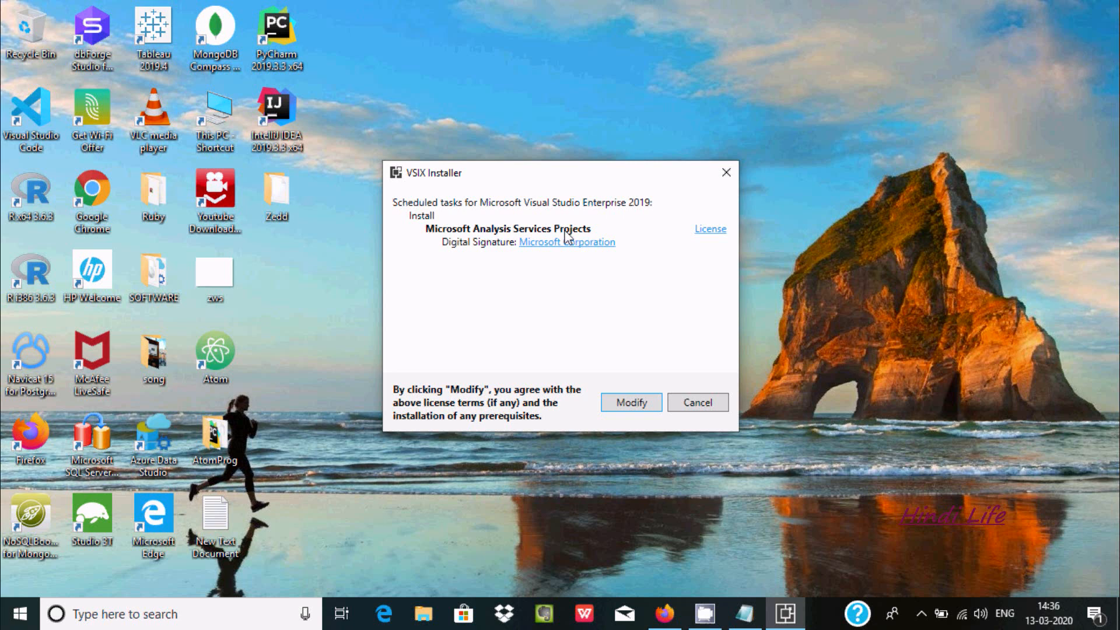
mouse_move(567, 241)
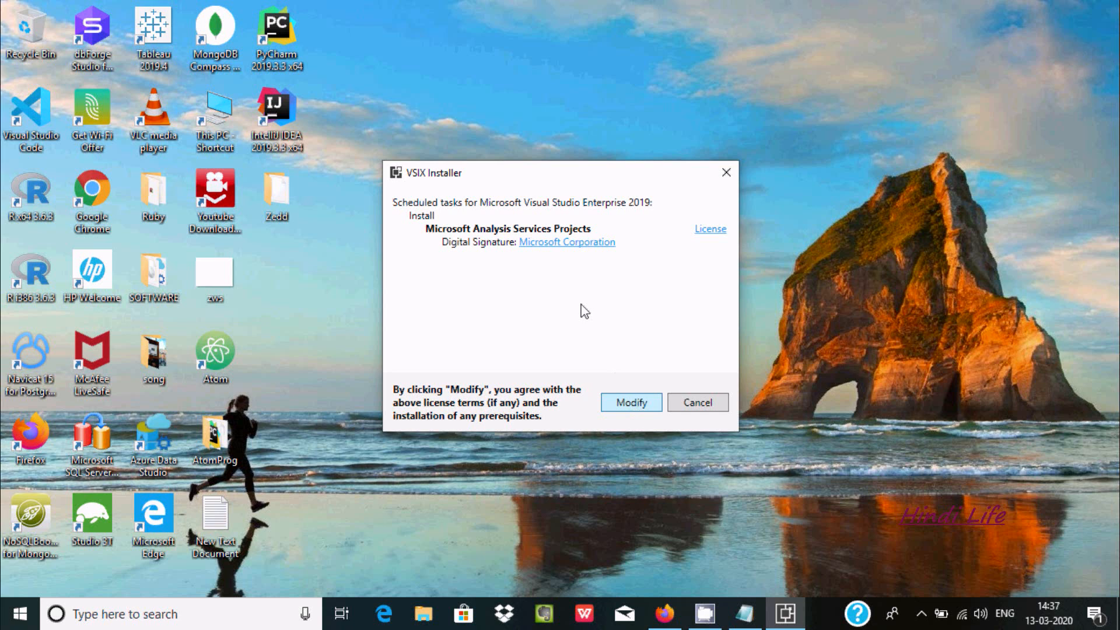
left_click(631, 402)
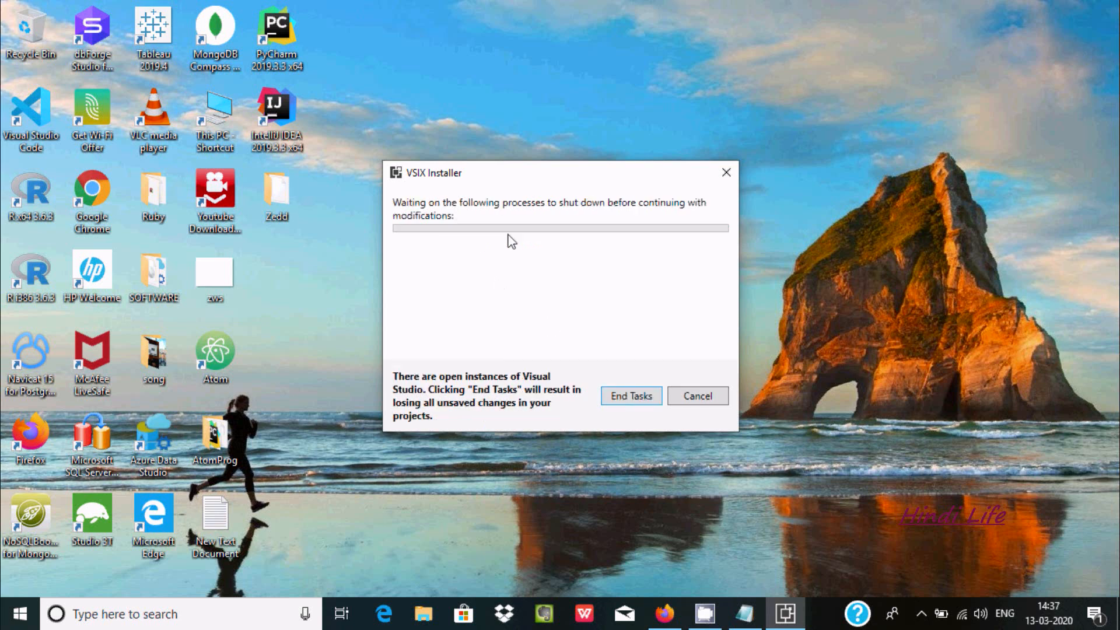
mouse_move(423, 245)
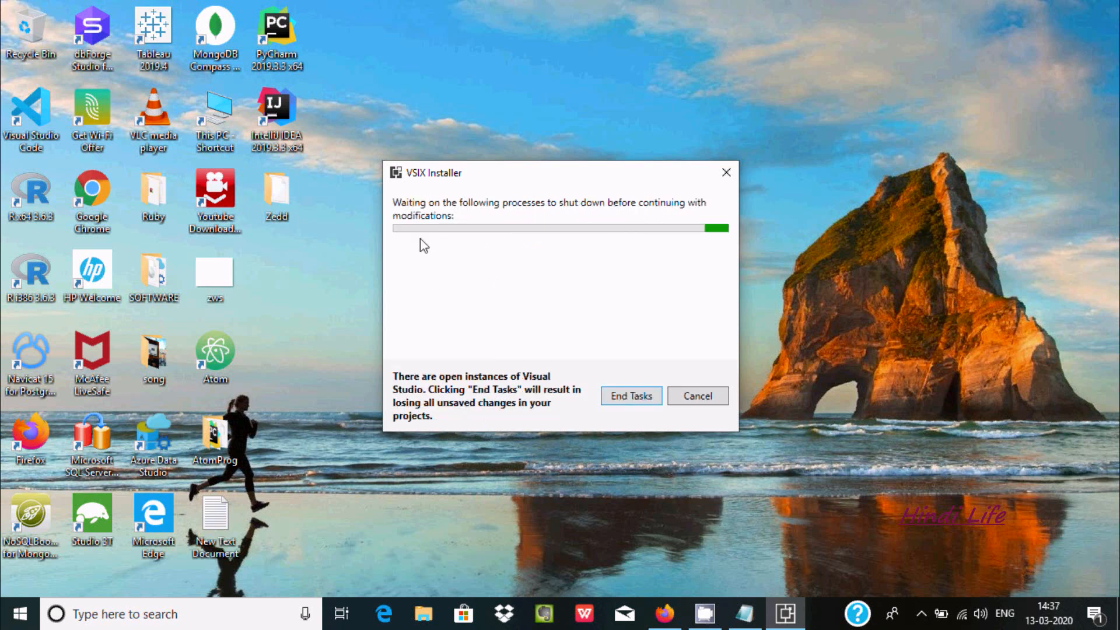
left_click(631, 396)
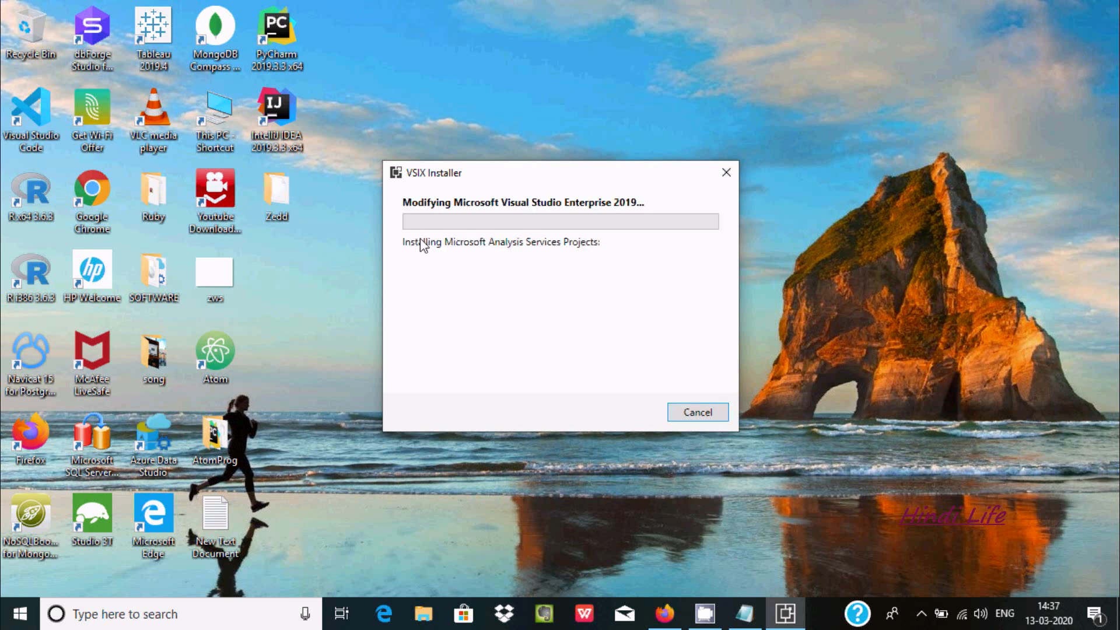
mouse_move(461, 108)
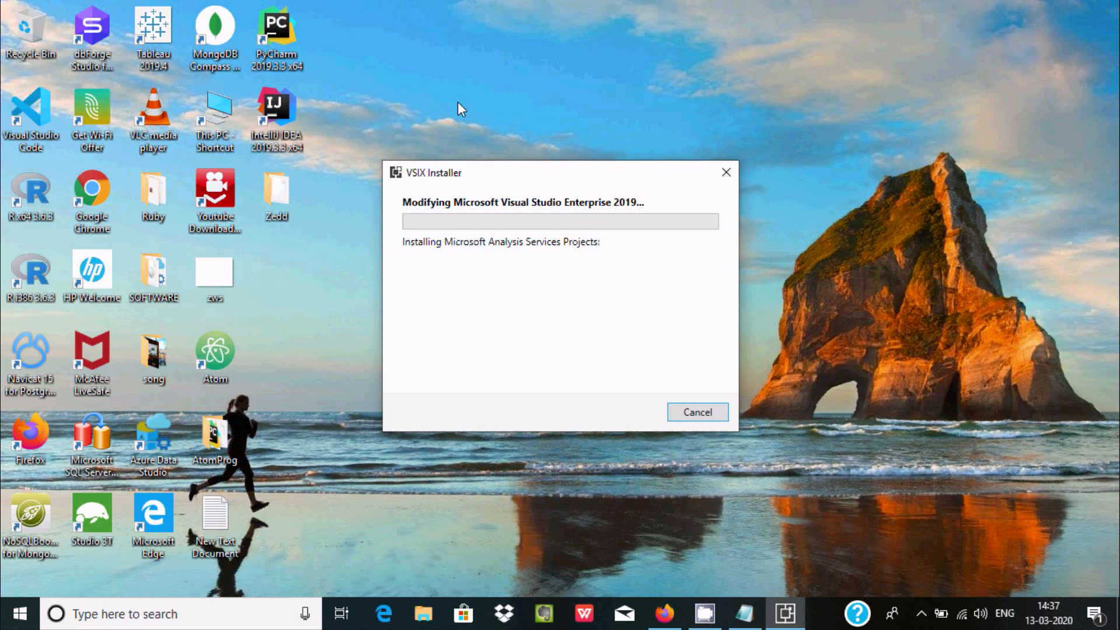
mouse_move(442, 275)
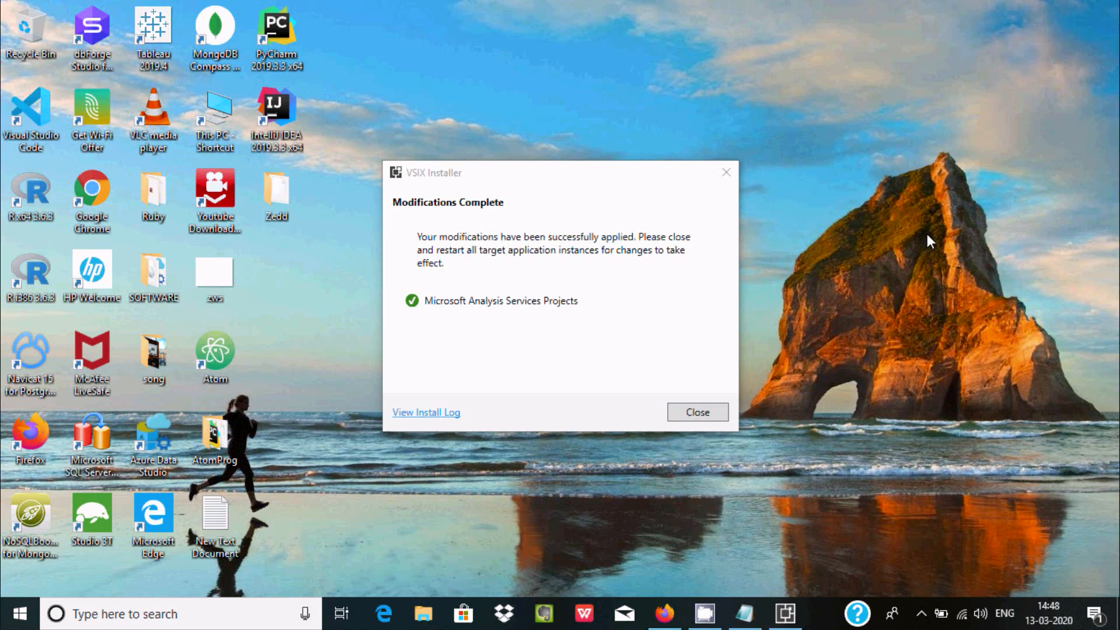
mouse_move(477, 195)
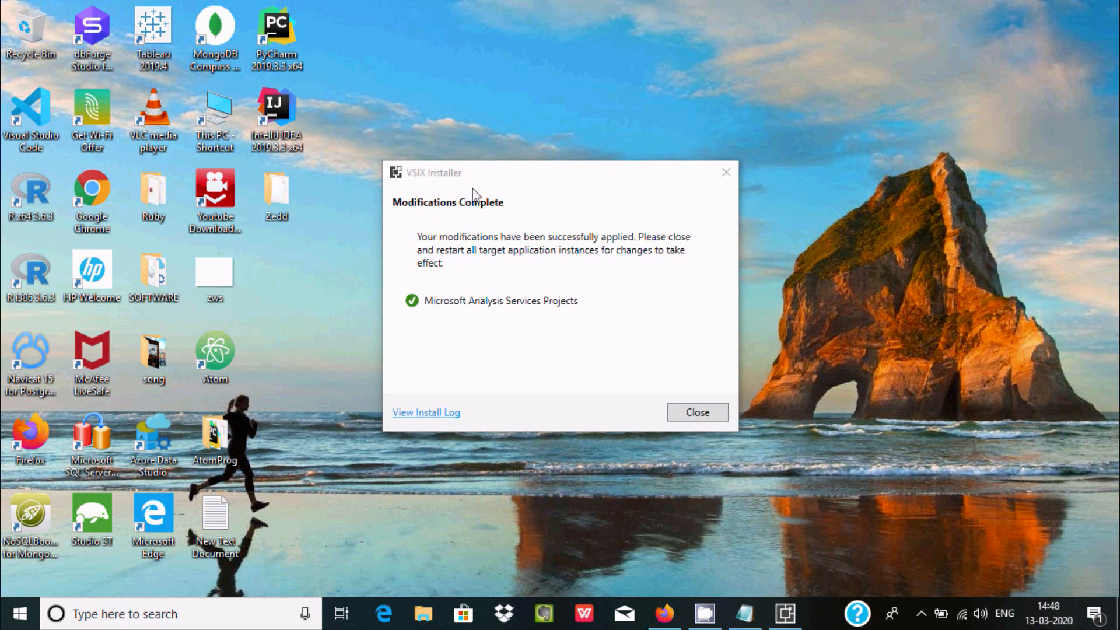
mouse_move(441, 188)
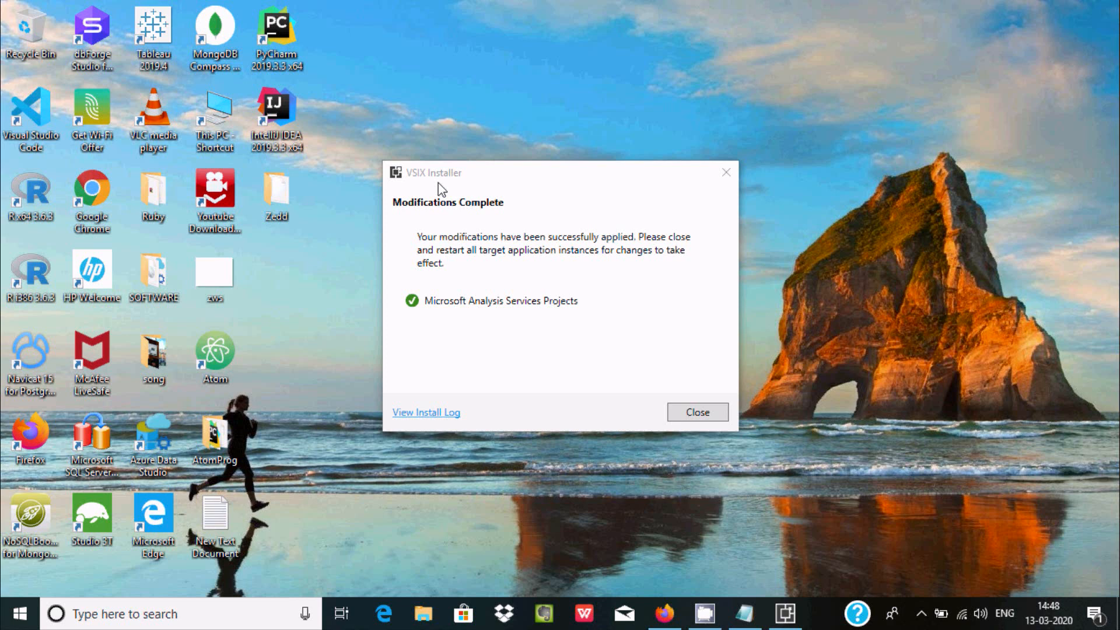
mouse_move(452, 311)
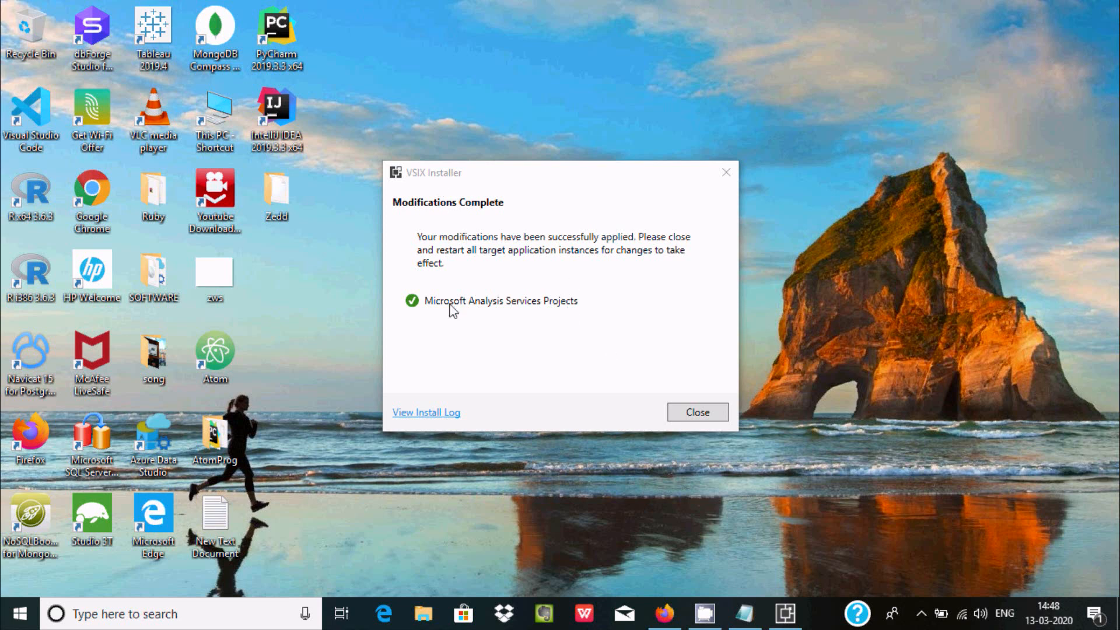
mouse_move(572, 315)
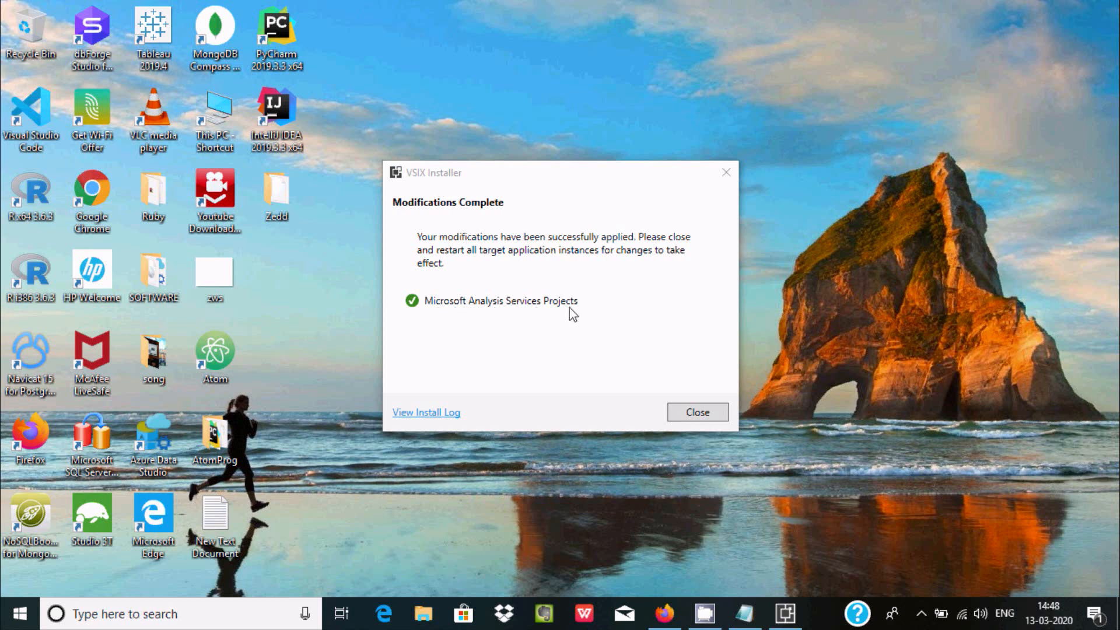
Dismiss the Modifications Complete notice for the installed extension.
left_click(696, 413)
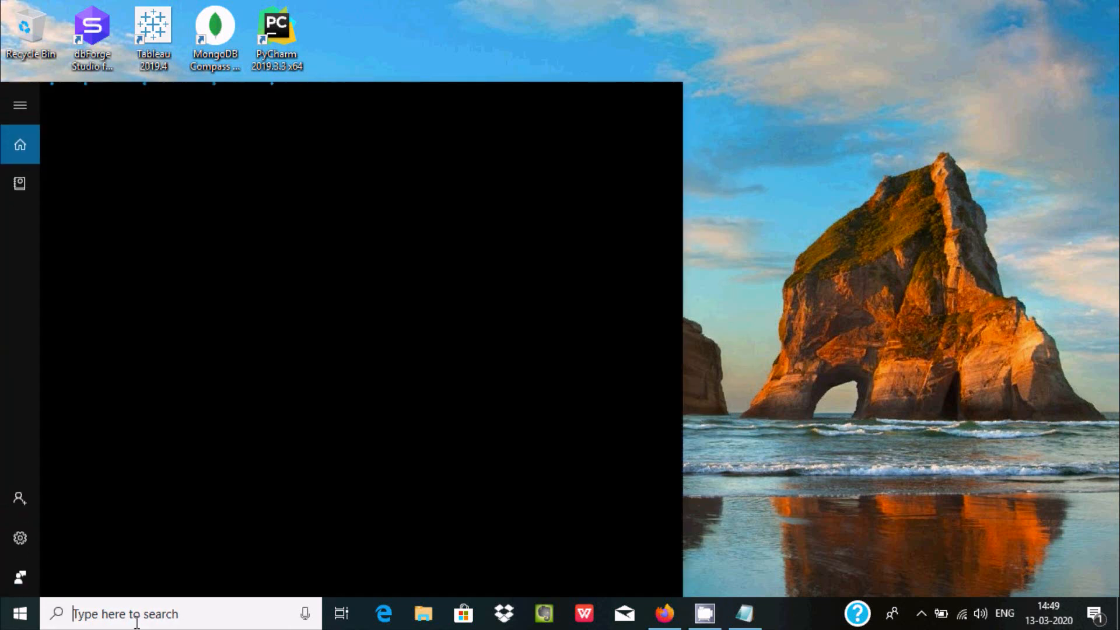
Launch Visual Studio 2019 from a Start menu search for 'vis'.
type("vis")
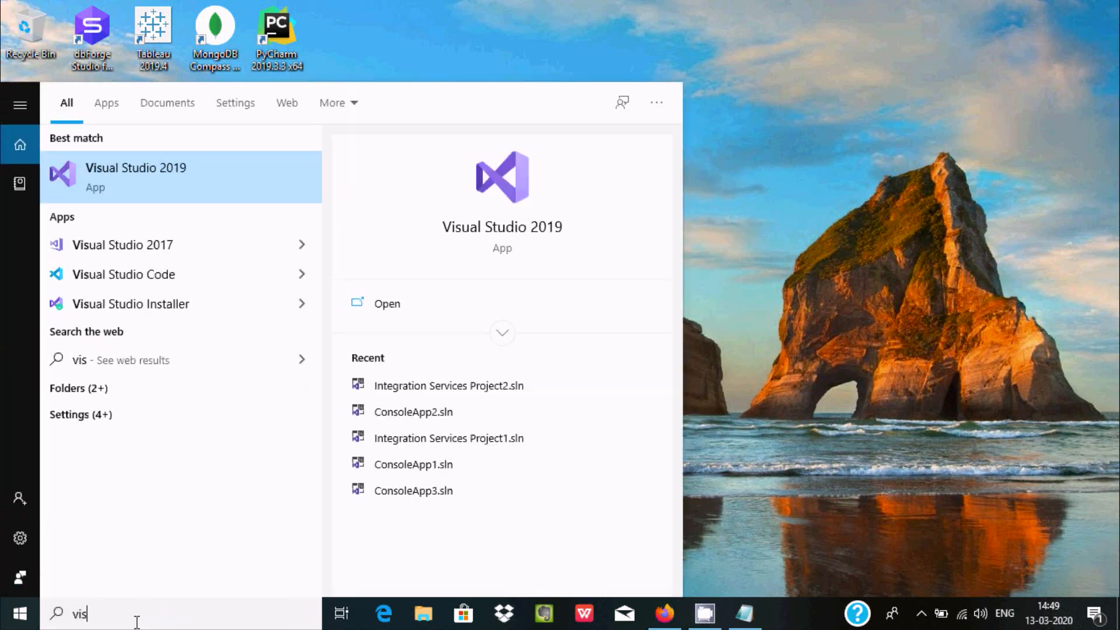
left_click(386, 302)
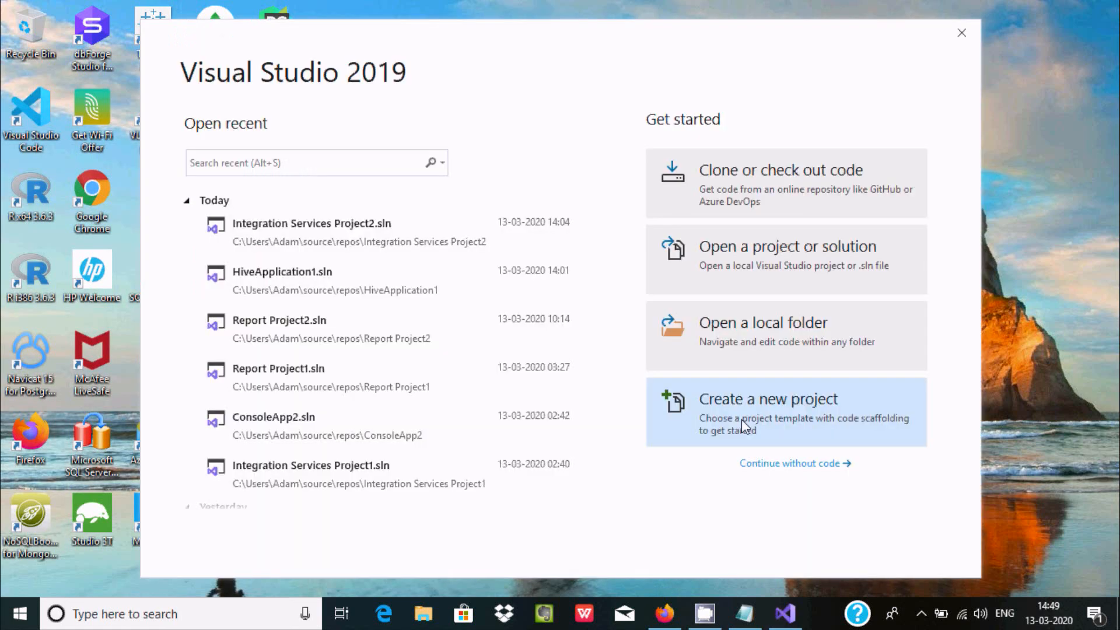
mouse_move(904, 92)
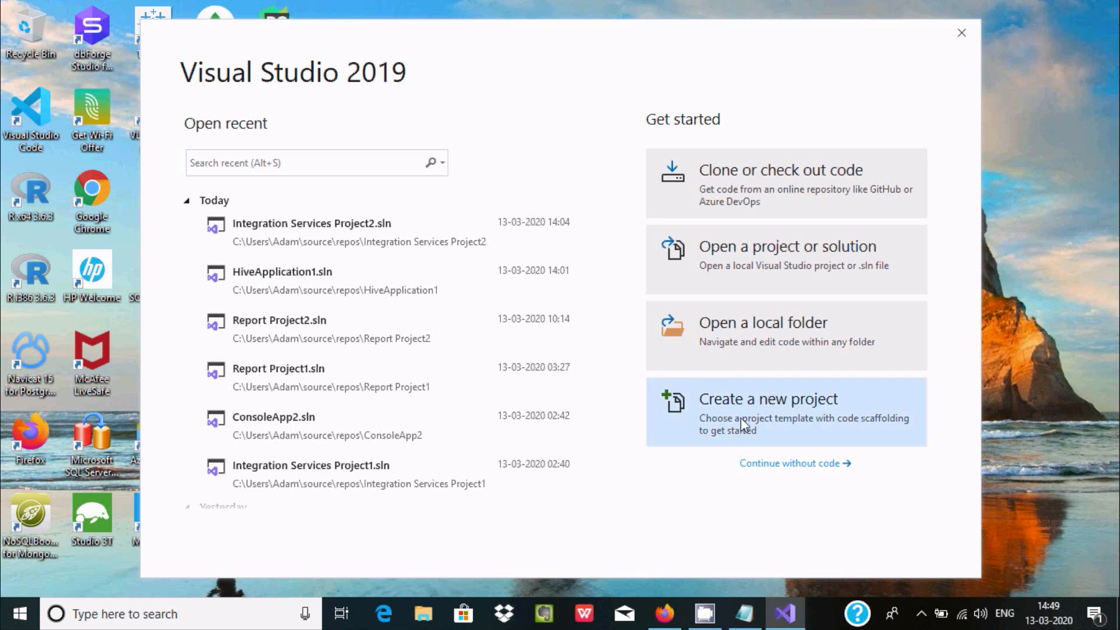
mouse_move(1058, 203)
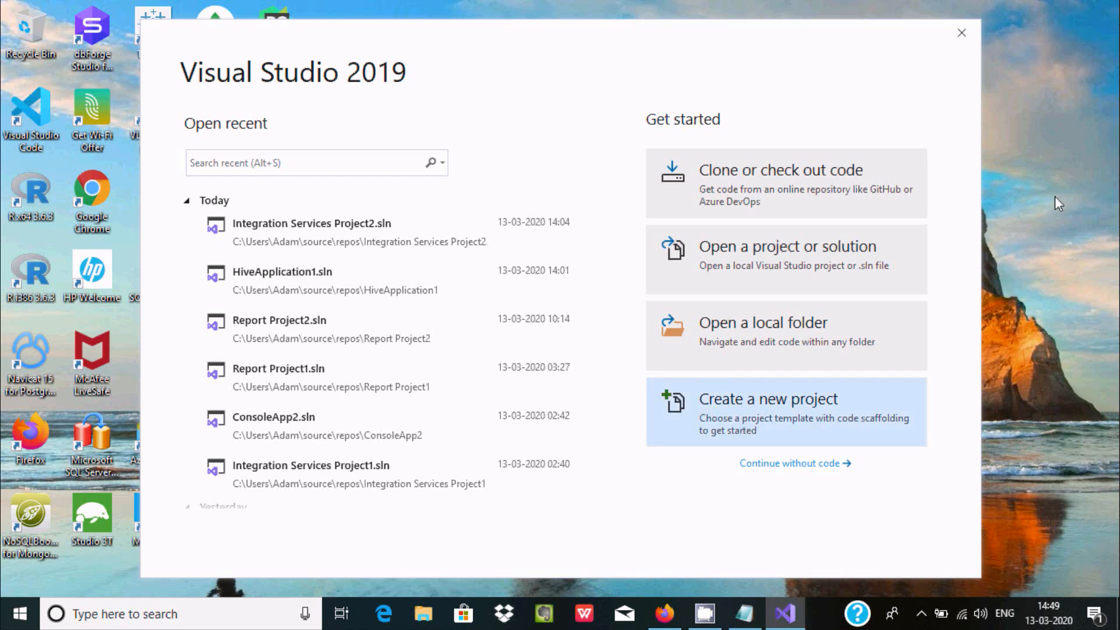
Start a new project and browse the Analysis Services multidimensional, tabular and PowerPivot import templates.
left_click(769, 413)
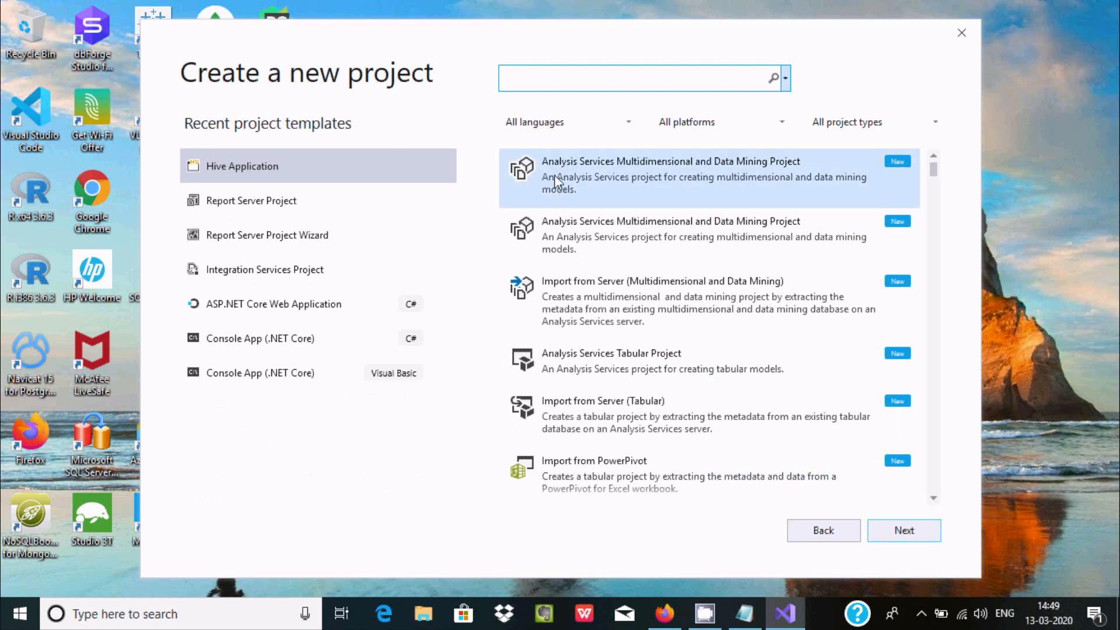
mouse_move(741, 175)
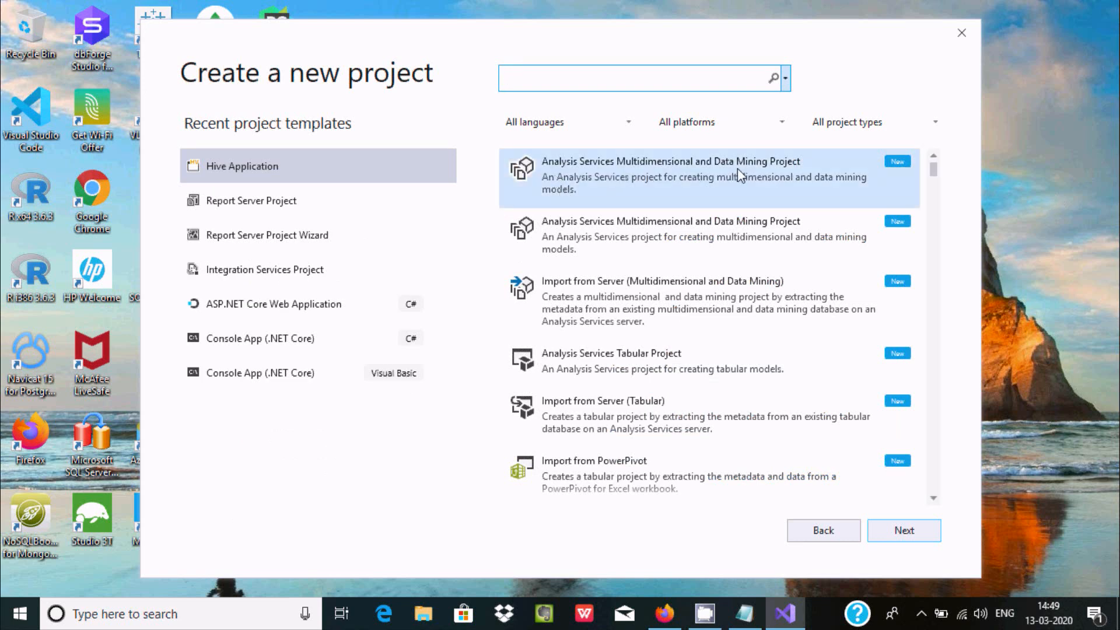
mouse_move(891, 171)
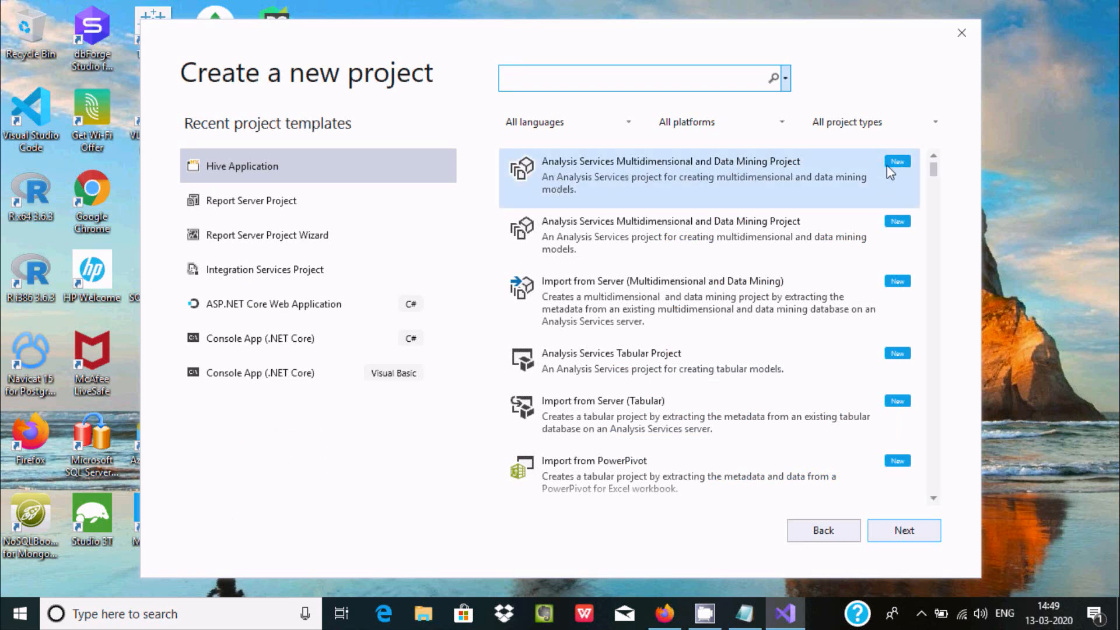
left_click(672, 236)
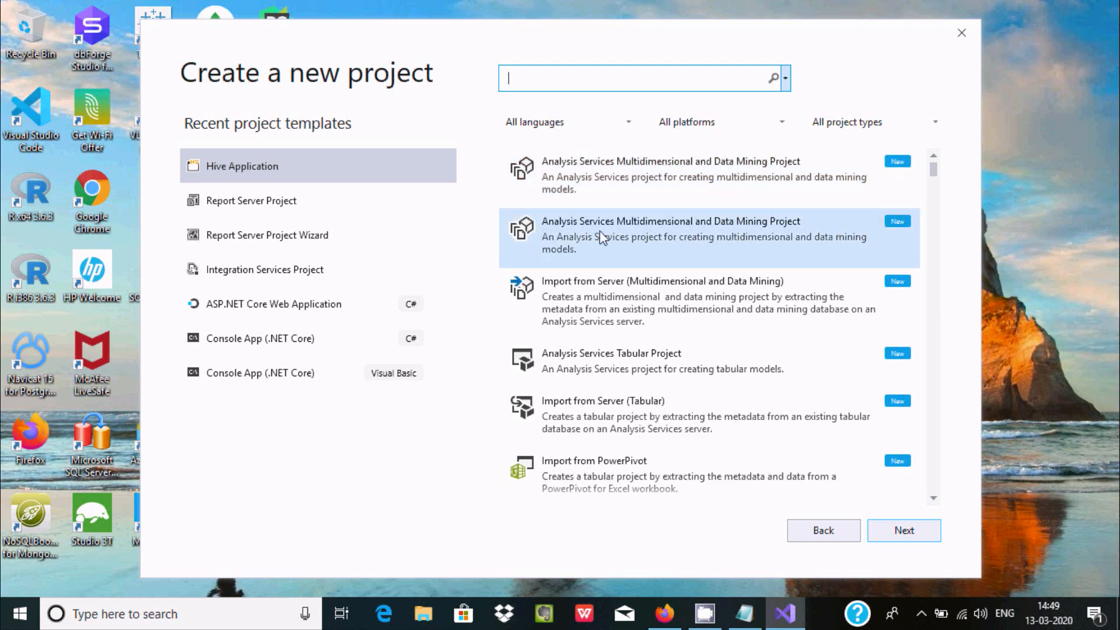
mouse_move(793, 238)
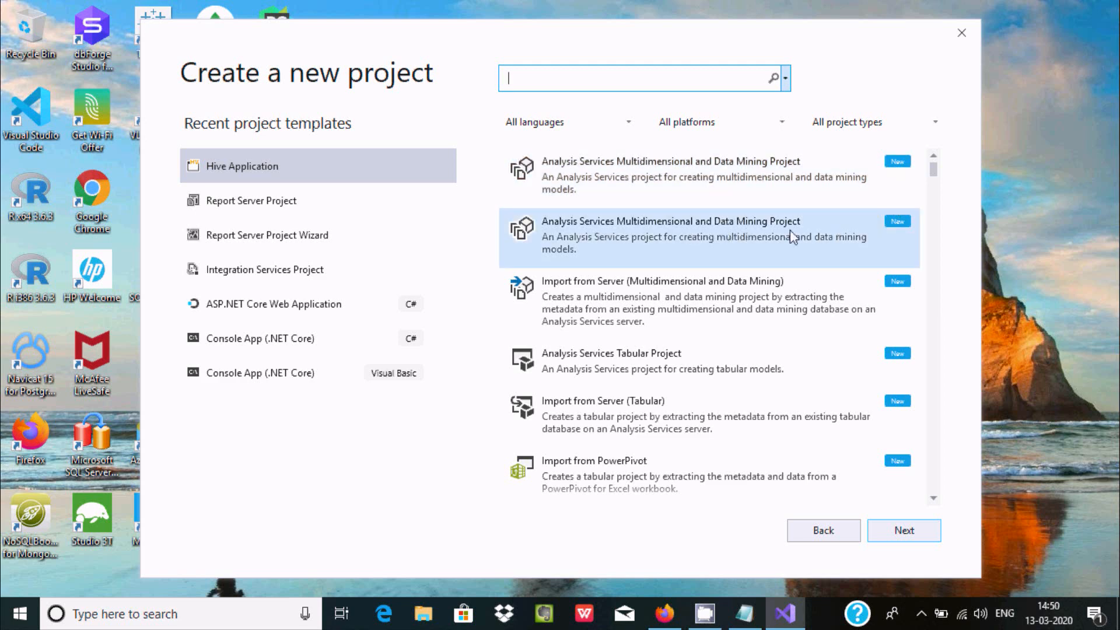
mouse_move(789, 255)
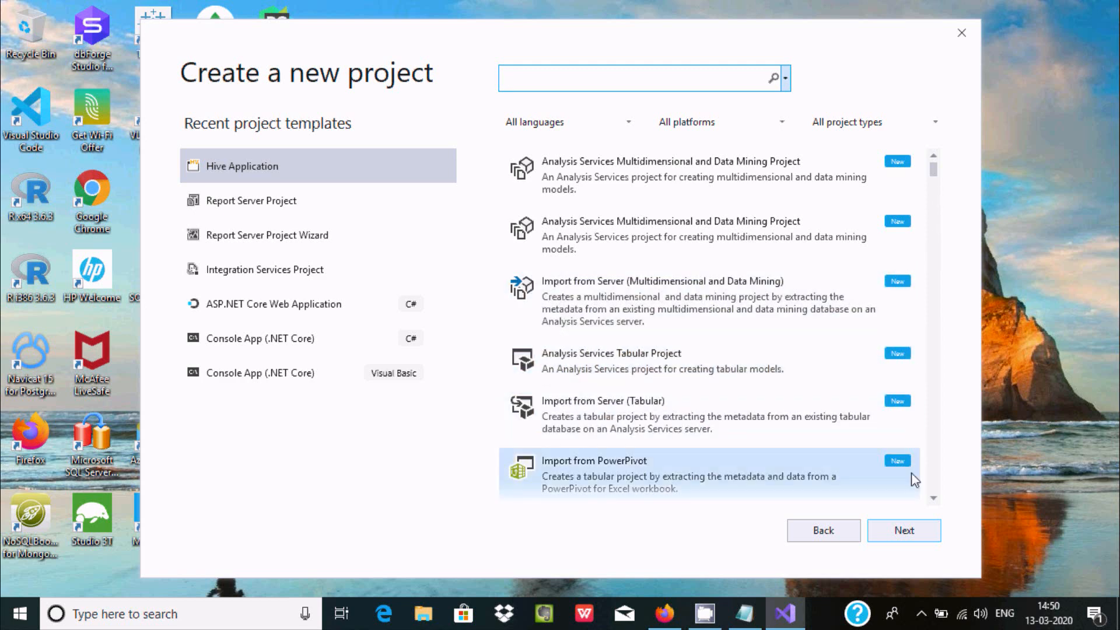
scroll("down", 3)
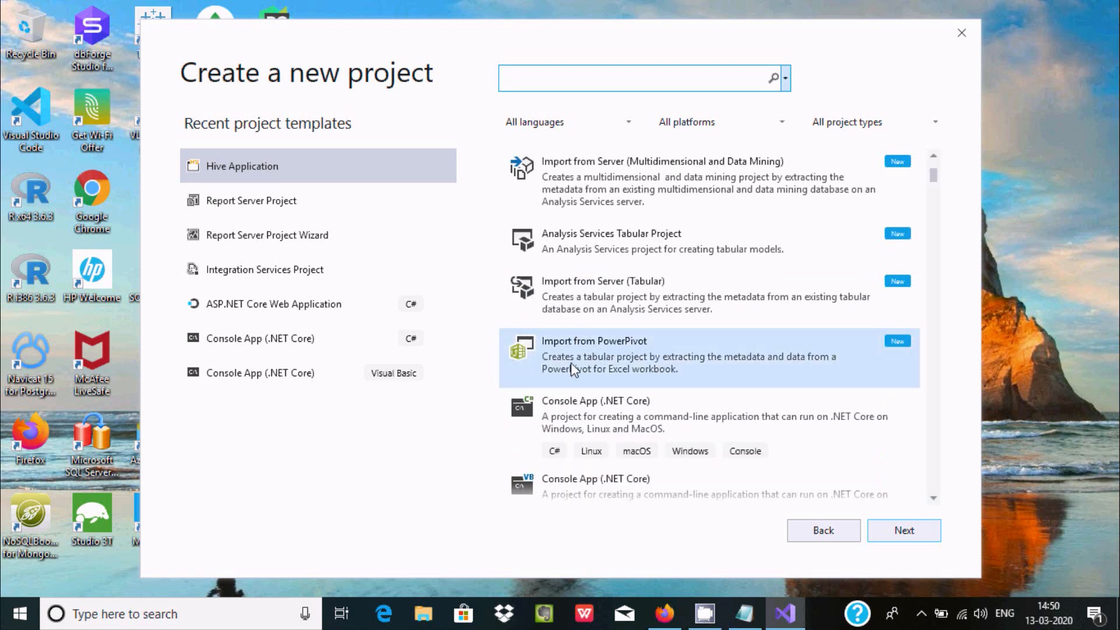
left_click(640, 78)
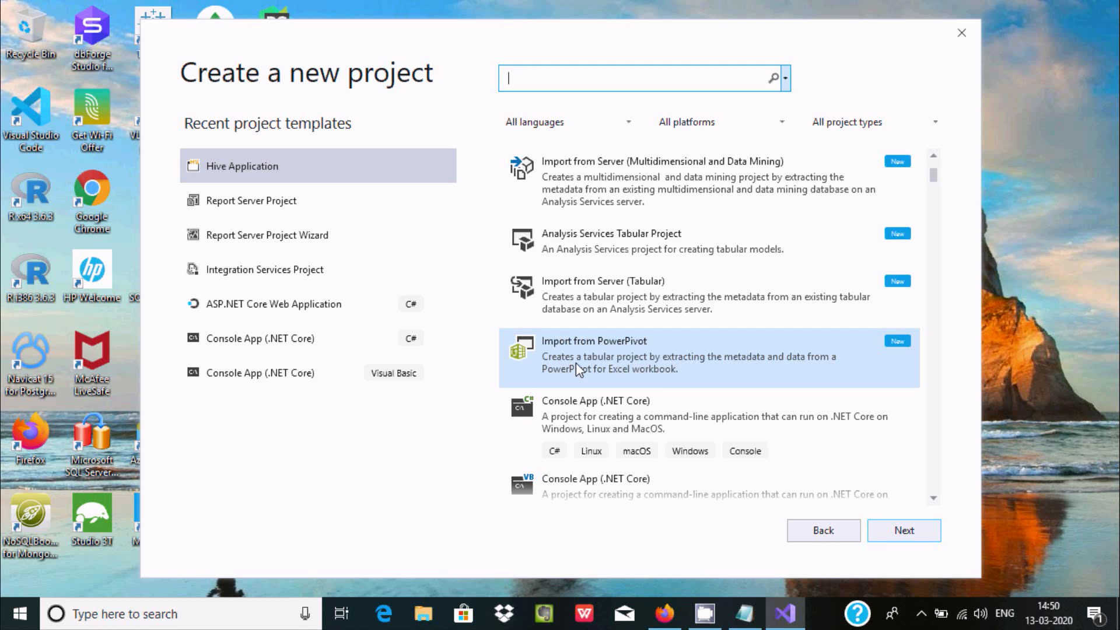
mouse_move(932, 436)
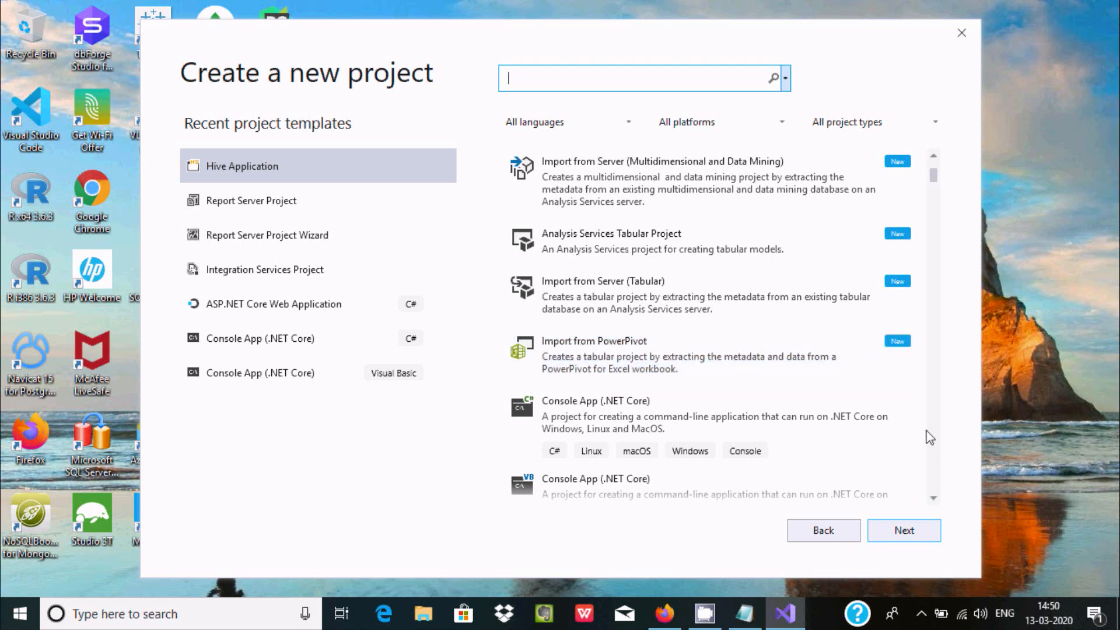
scroll("up", 3)
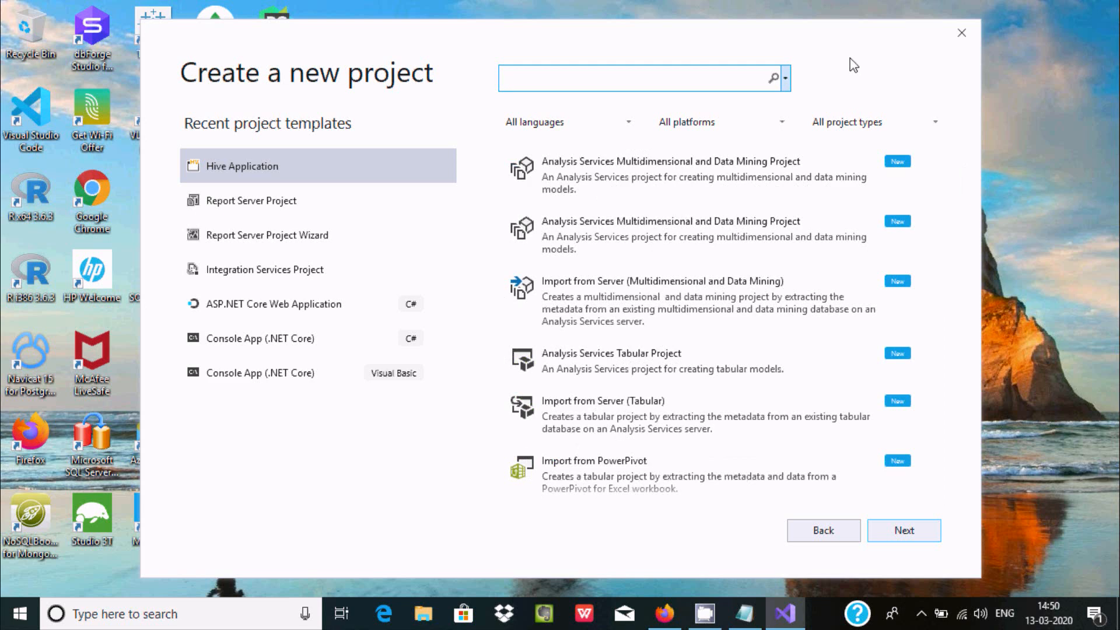
left_click(672, 175)
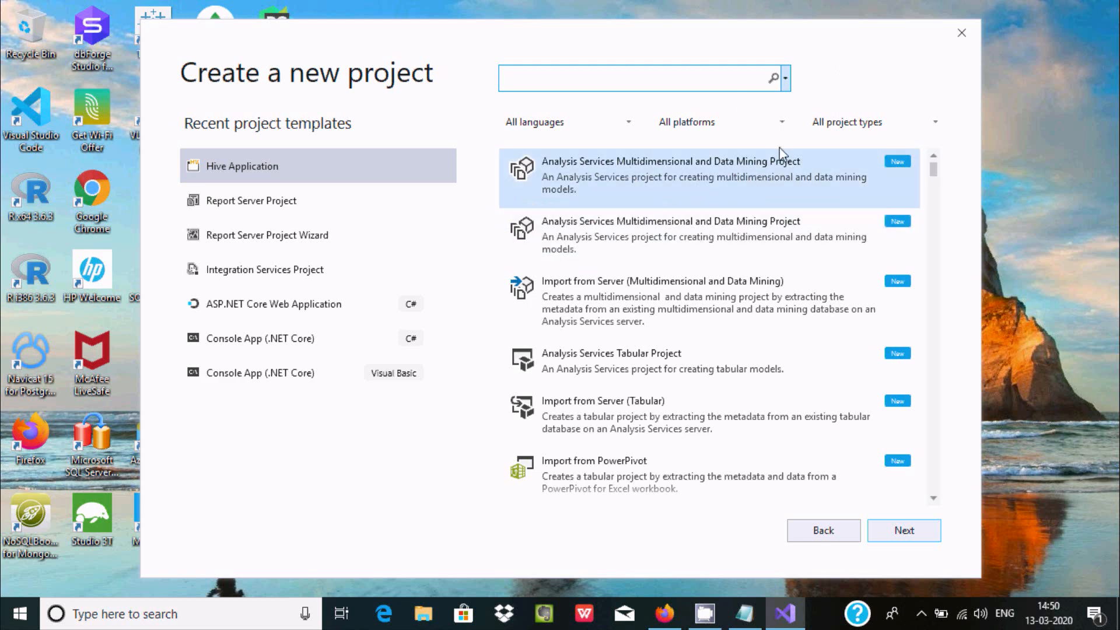
mouse_move(829, 89)
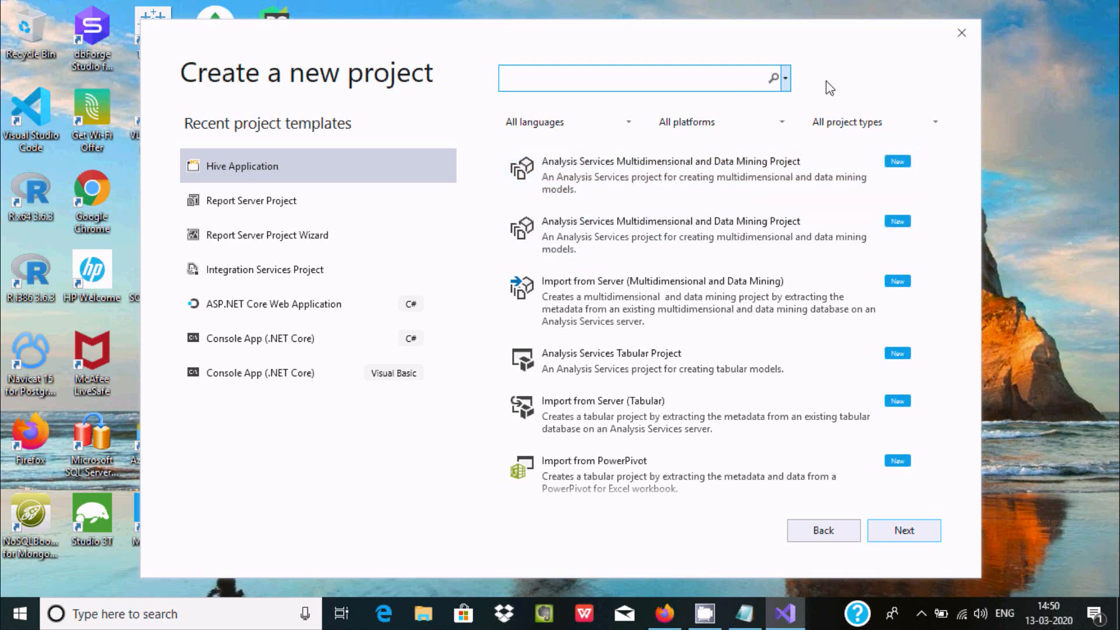
left_click(707, 301)
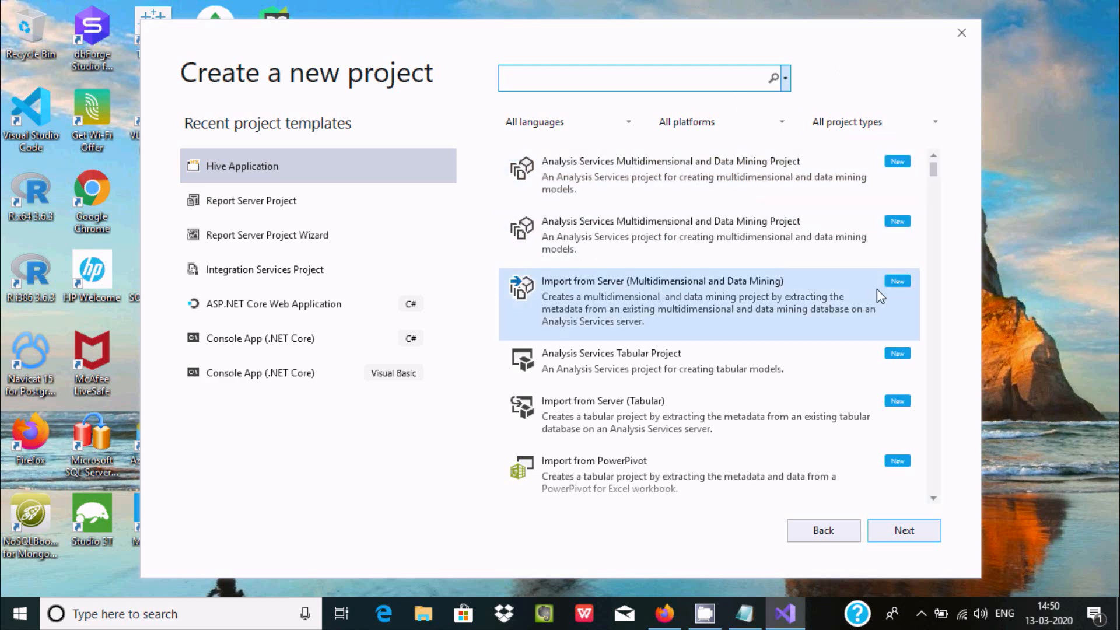